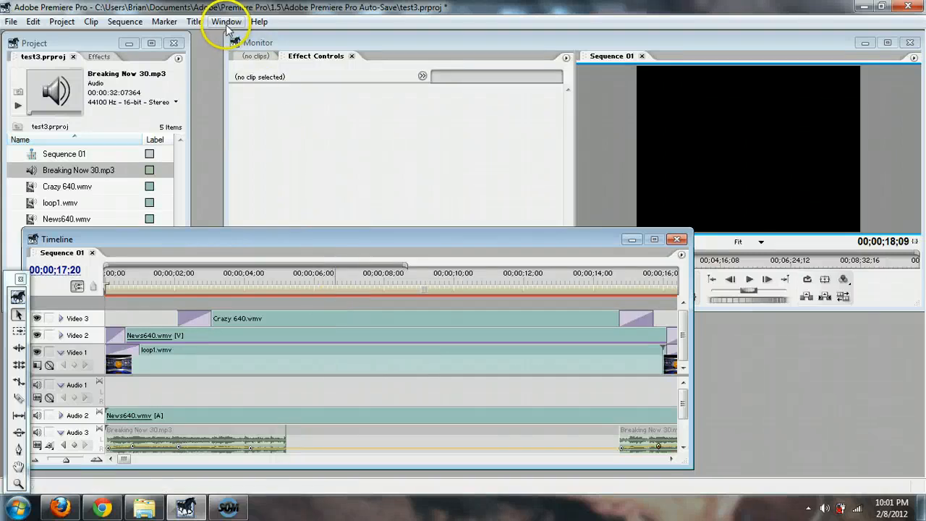
mouse_move(194, 22)
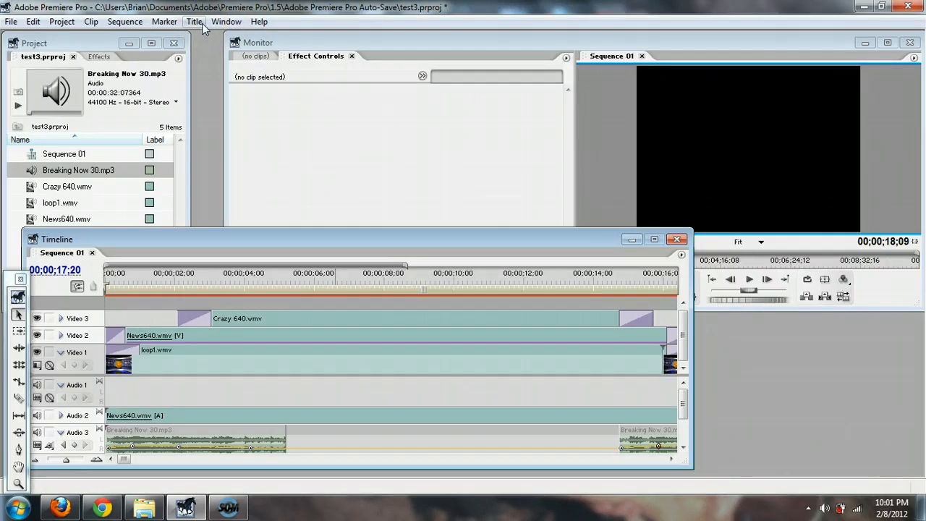
mouse_move(369, 331)
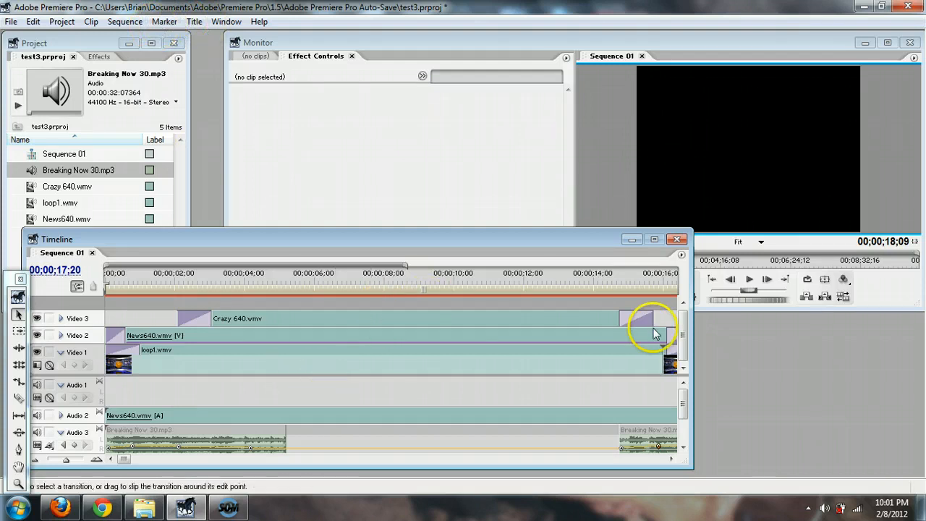
Move the playhead to about 00;00;01;15 so the news anchor frame shows.
left_click(290, 282)
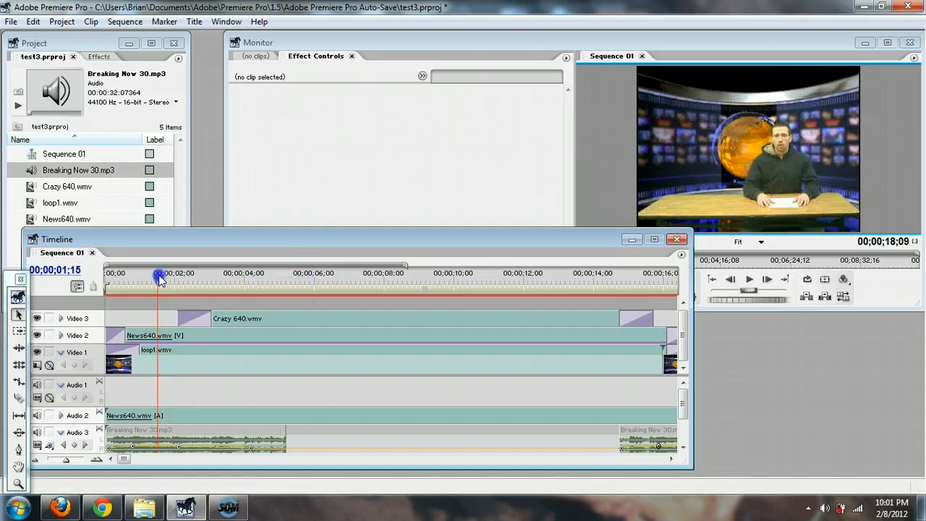
mouse_move(620, 200)
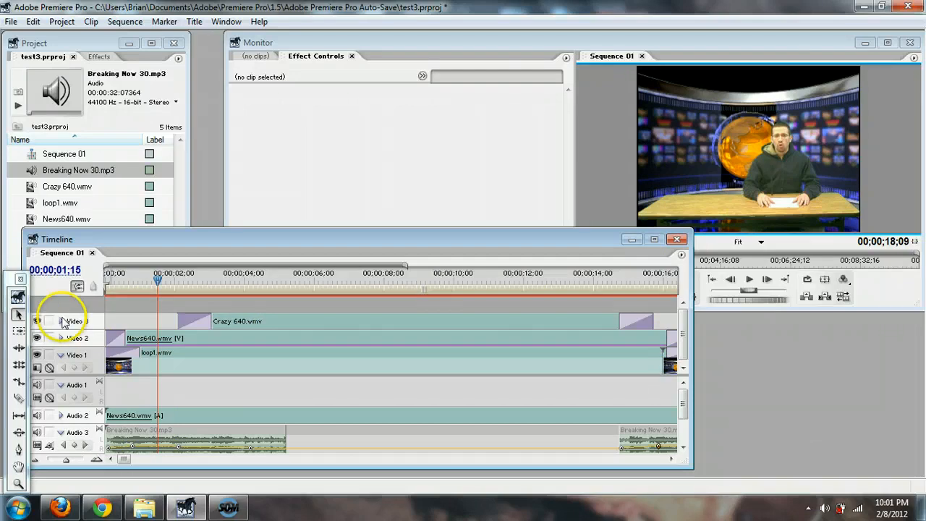
mouse_move(123, 306)
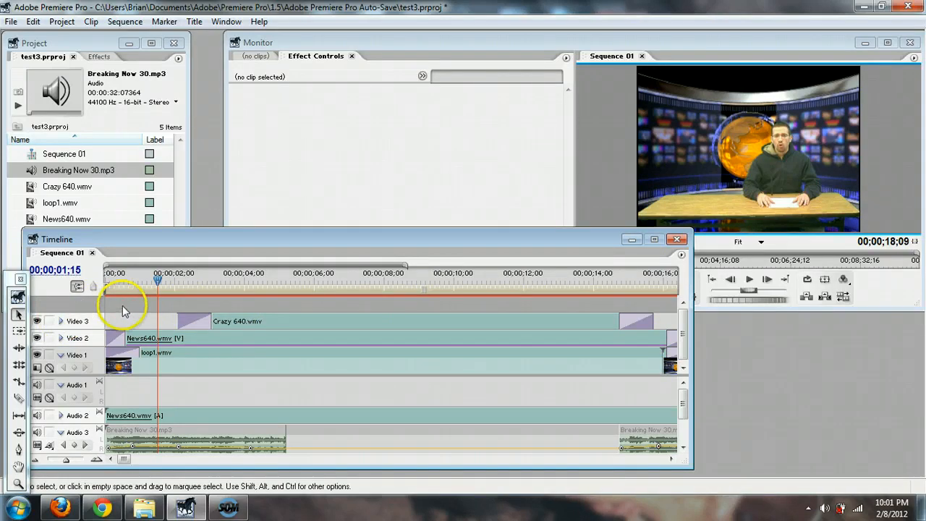
mouse_move(90, 26)
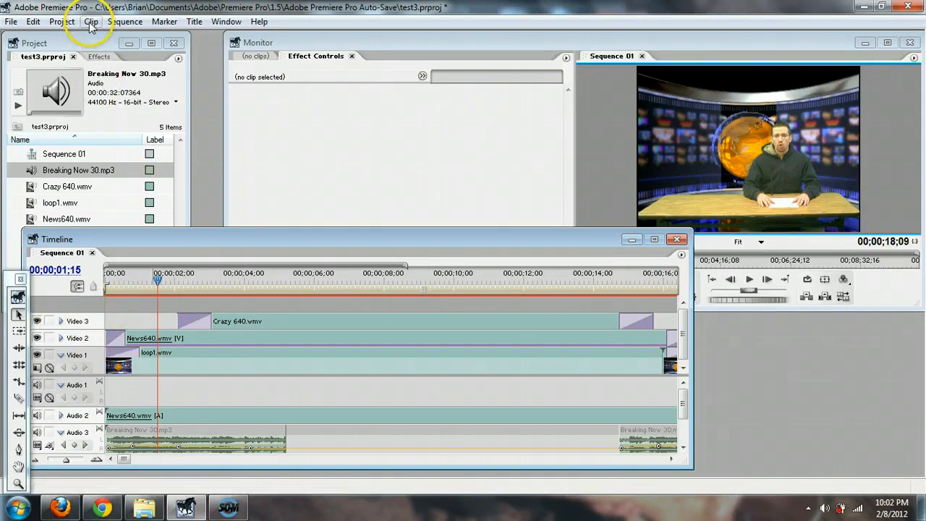
Add one video track after the last track via Sequence > Add Tracks, then select Crazy 640.wmv.
left_click(125, 22)
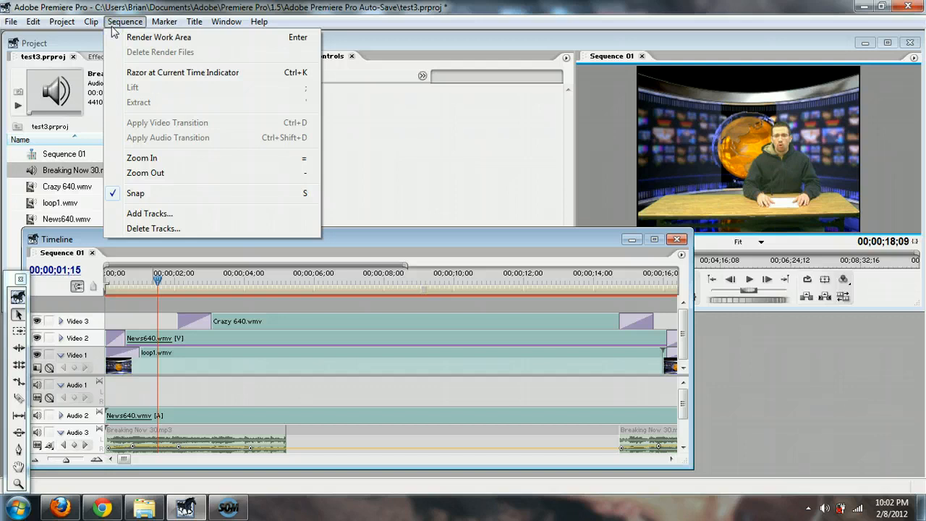
left_click(150, 213)
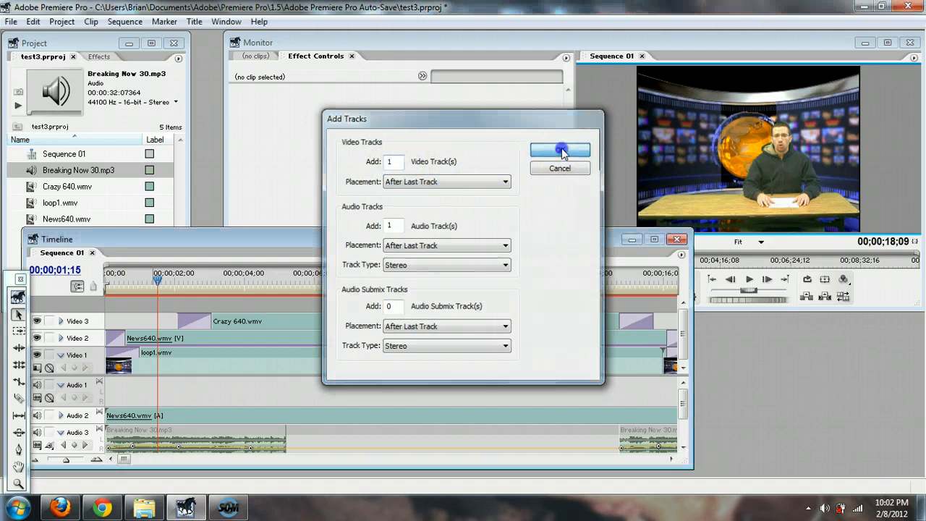
left_click(561, 149)
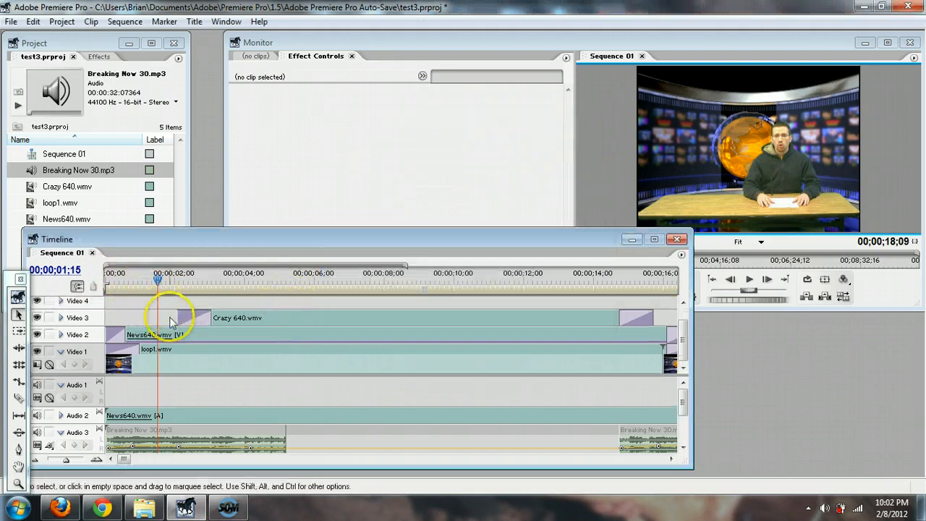
left_click(144, 334)
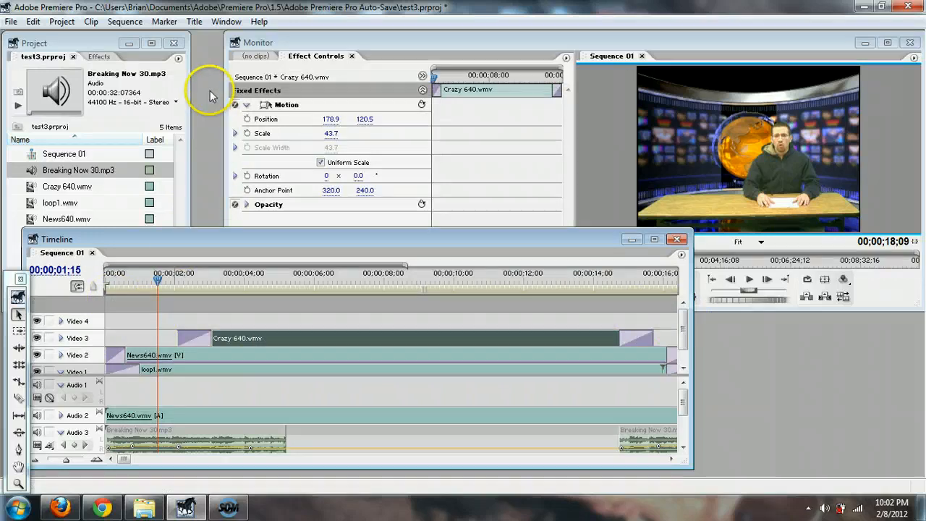
Create a new title reading Headline News and drag the text to the top of the frame.
left_click(12, 22)
type("Headline News")
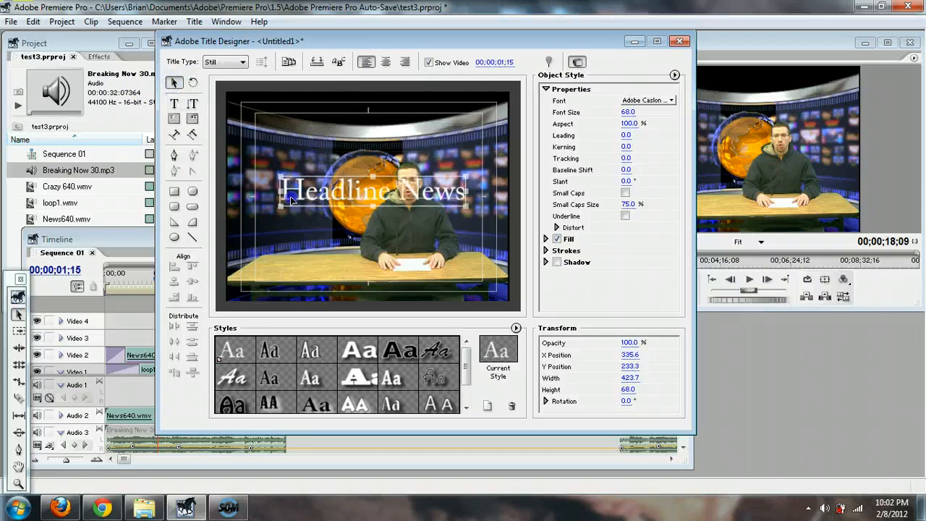
left_click_drag(370, 191, 348, 272)
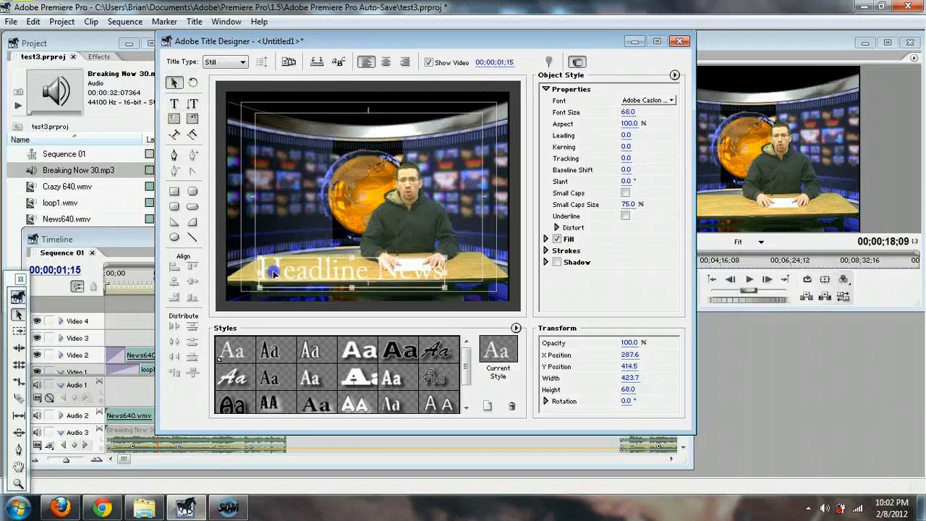
left_click_drag(348, 272, 350, 123)
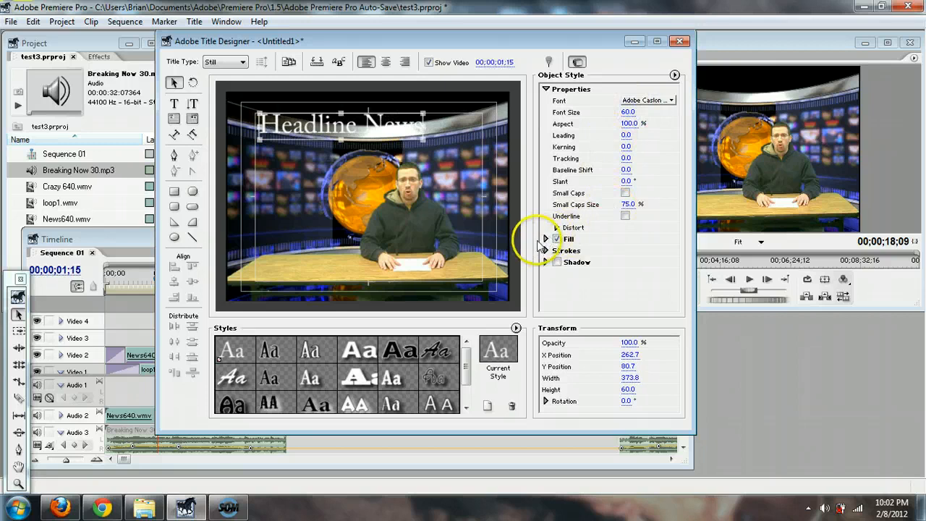
Give the text a blue fill and a white outer stroke, then enlarge it.
left_click(547, 239)
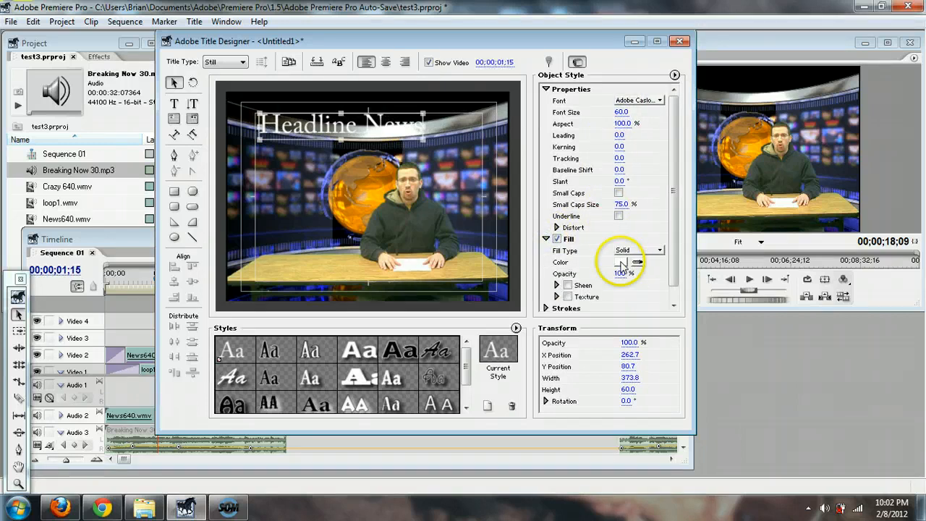
left_click(624, 262)
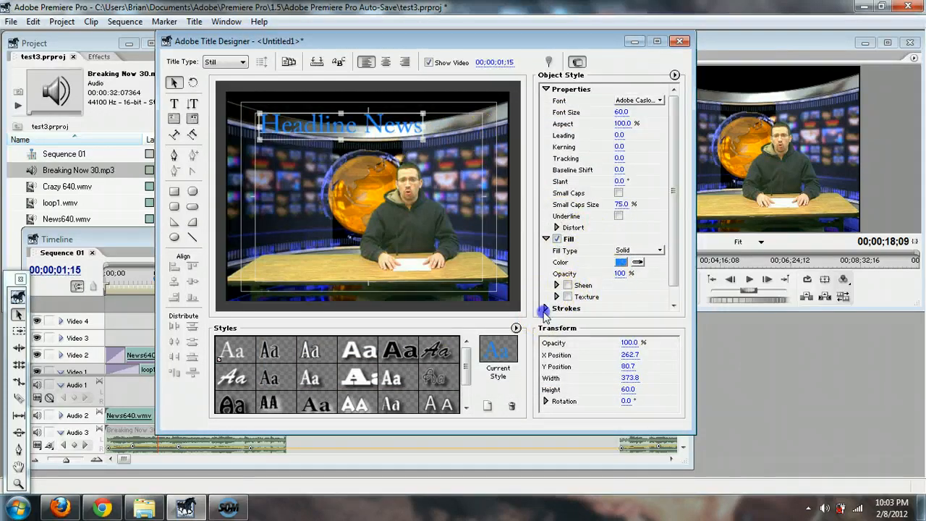
scroll("down", 3)
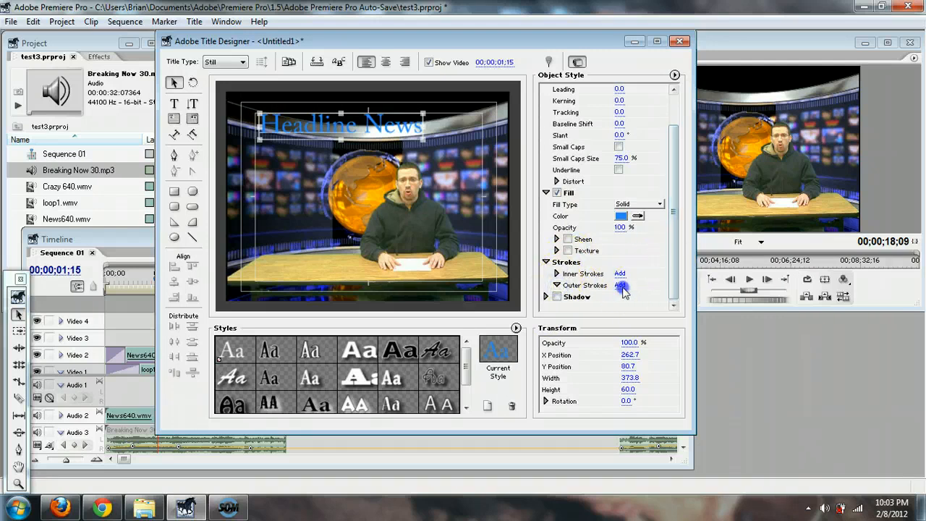
left_click(620, 285)
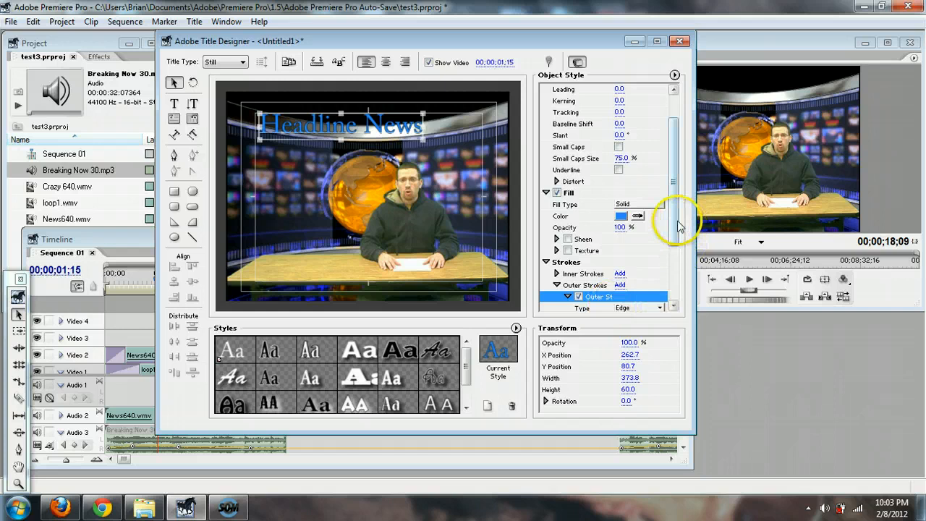
left_click(621, 217)
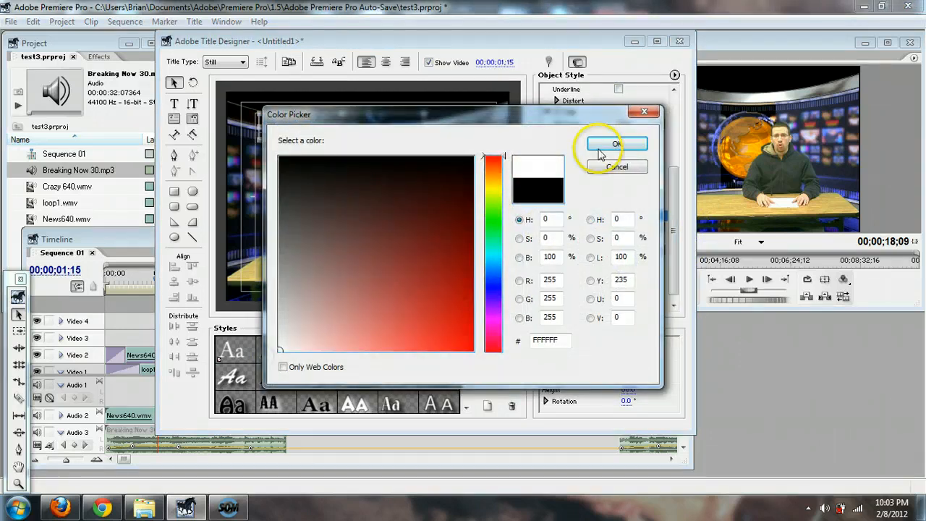
left_click(617, 145)
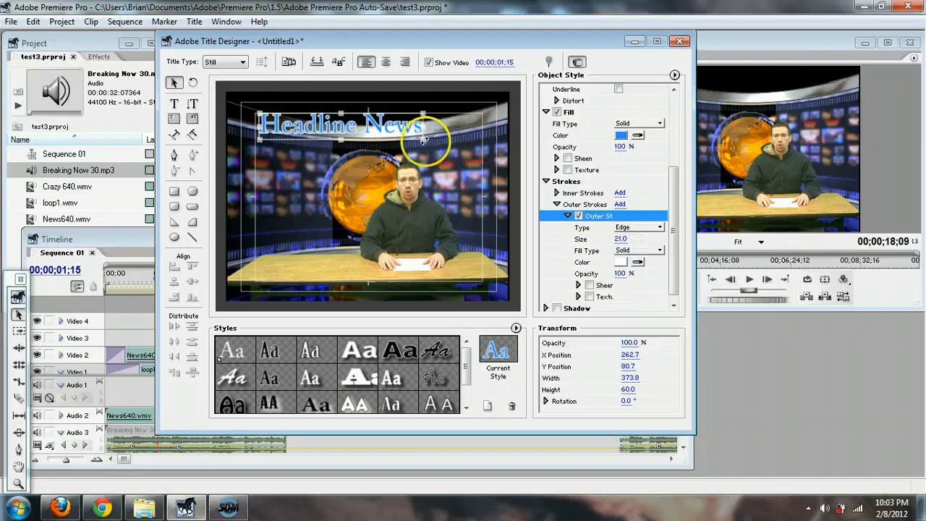
left_click_drag(423, 142, 474, 156)
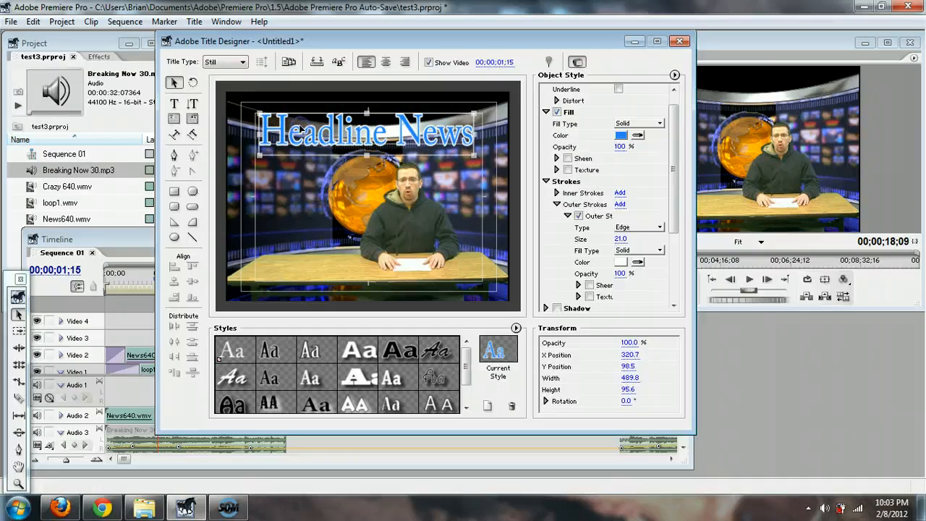
Draw a blue rounded rectangle and send it behind the Headline News text.
left_click(173, 191)
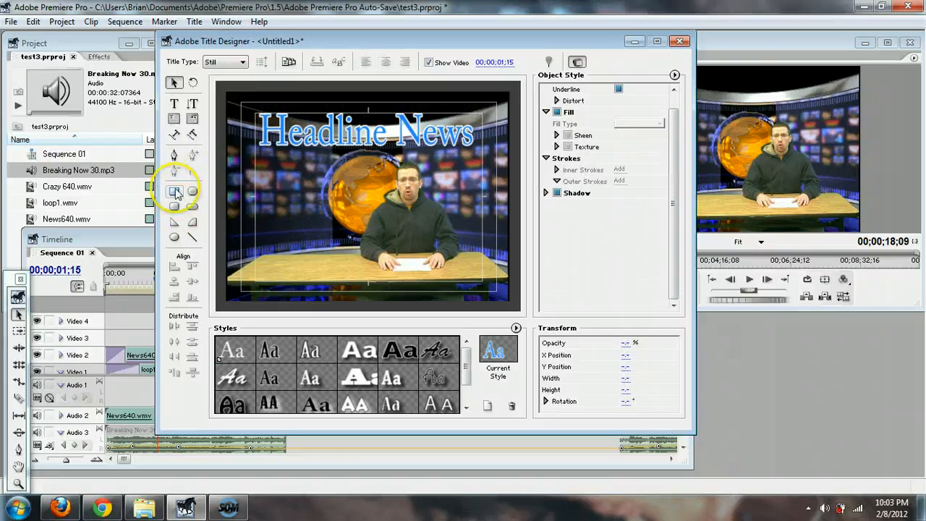
mouse_move(174, 156)
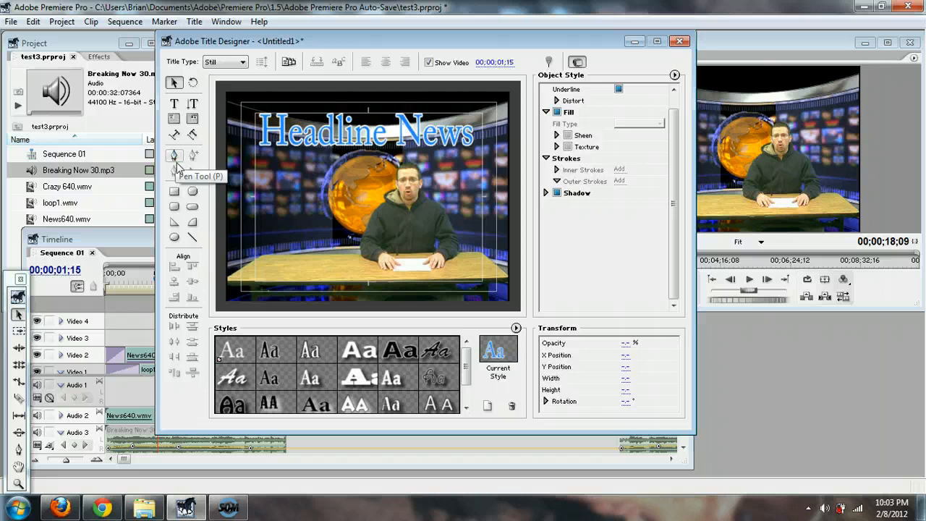
mouse_move(174, 194)
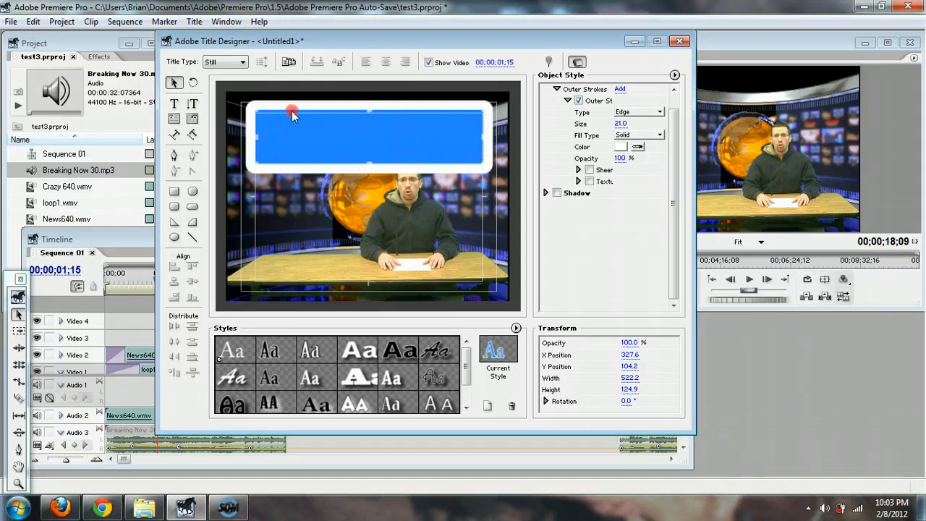
right_click(292, 114)
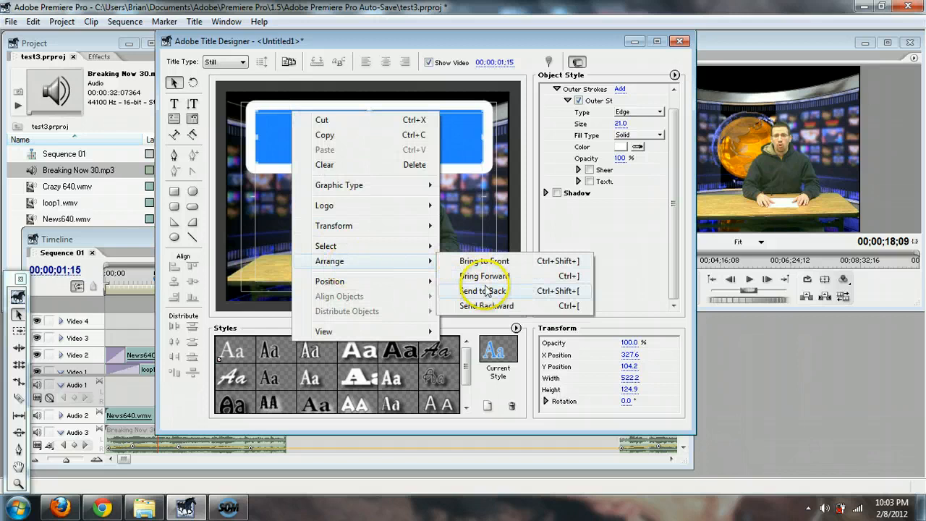
left_click(485, 291)
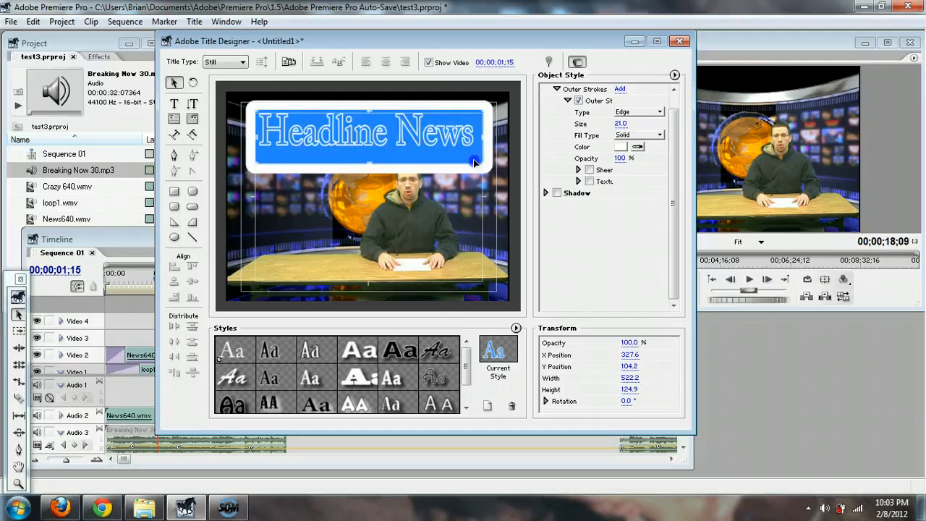
mouse_move(469, 159)
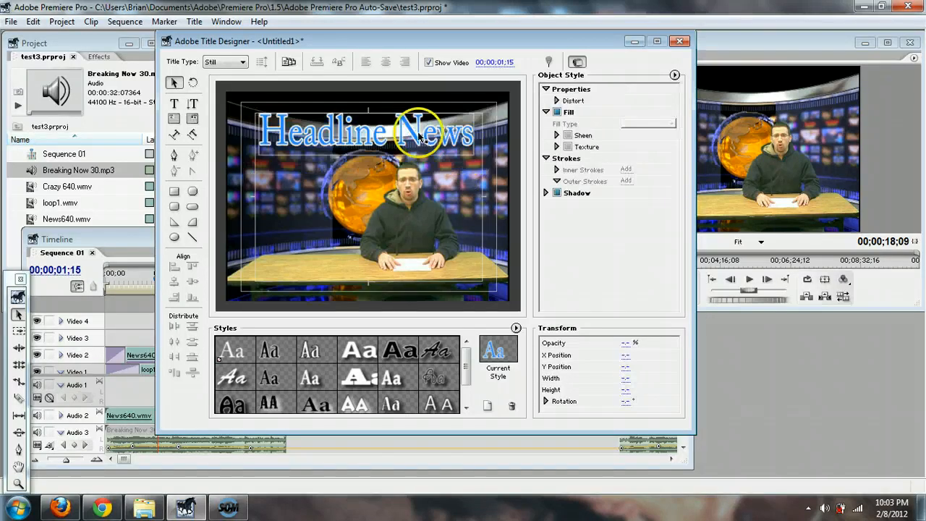
Show the Templates collection and expand the Title Designer Presets.
left_click(290, 61)
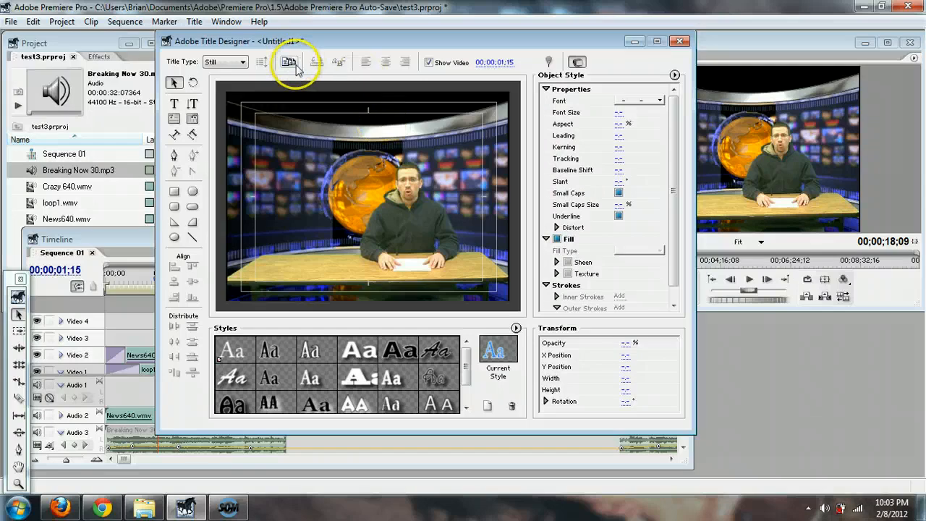
mouse_move(290, 61)
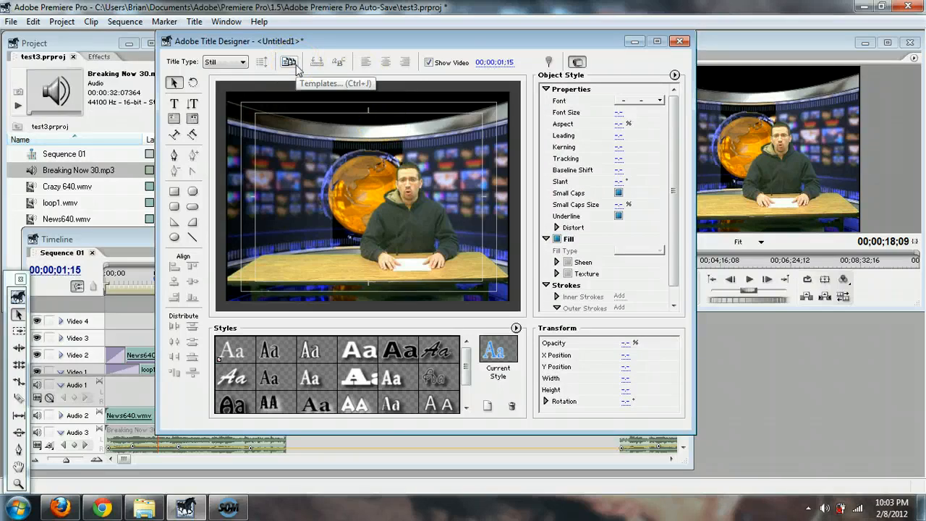
left_click(289, 61)
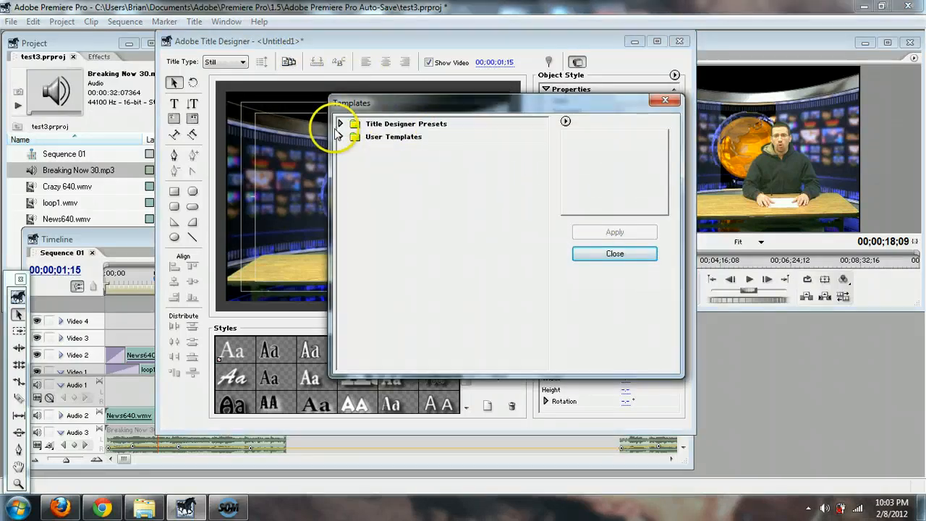
left_click(340, 123)
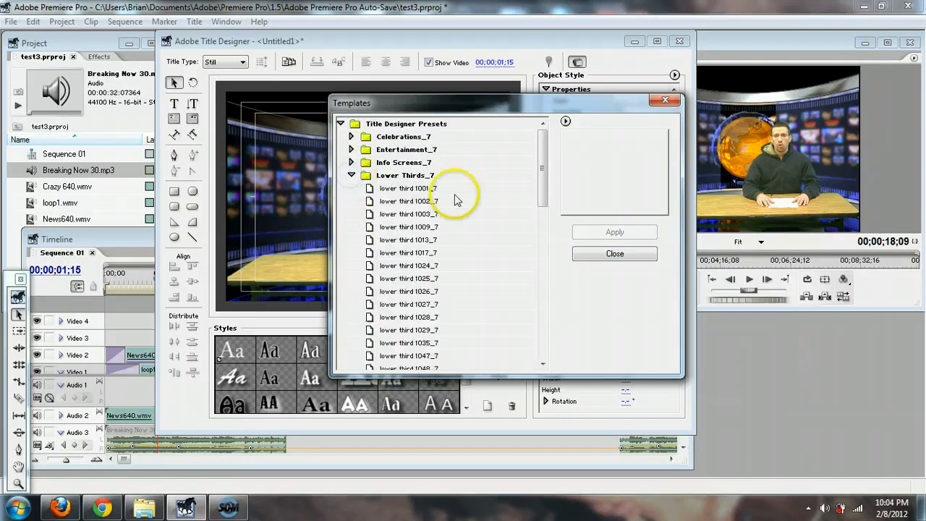
Preview lower-third templates 1002, 1017, 1026 and another, then apply the chosen one.
left_click(408, 201)
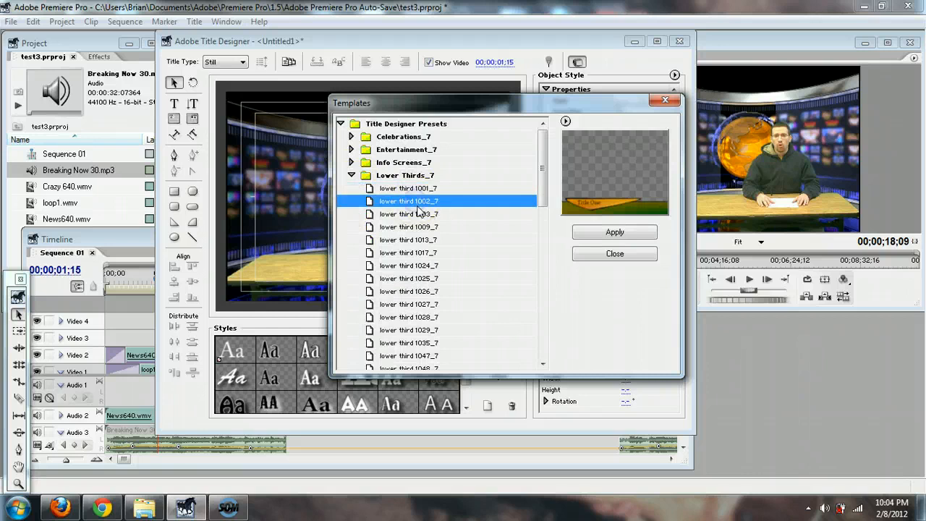
left_click(408, 252)
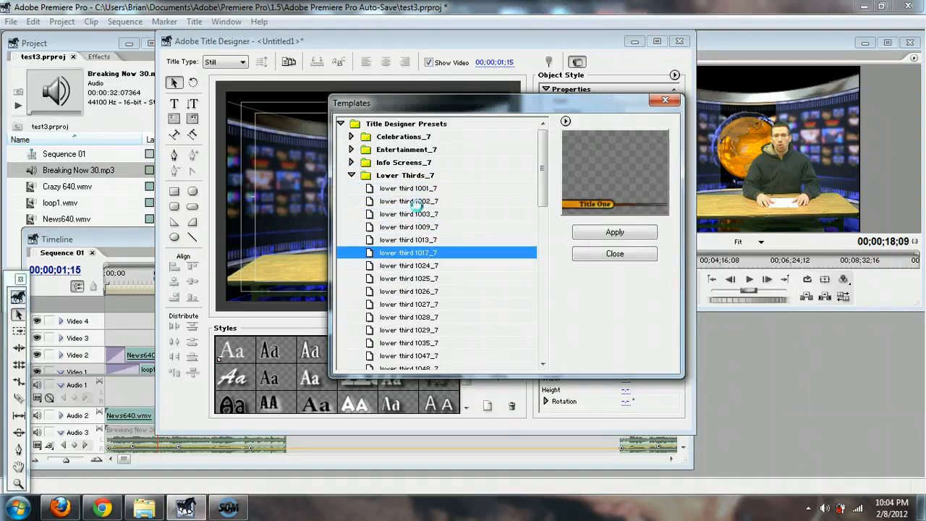
left_click(408, 291)
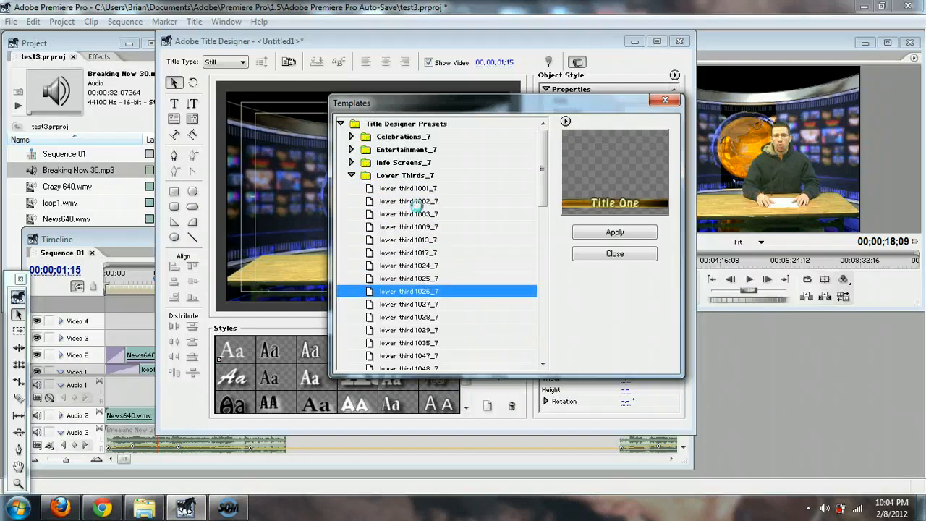
left_click(408, 342)
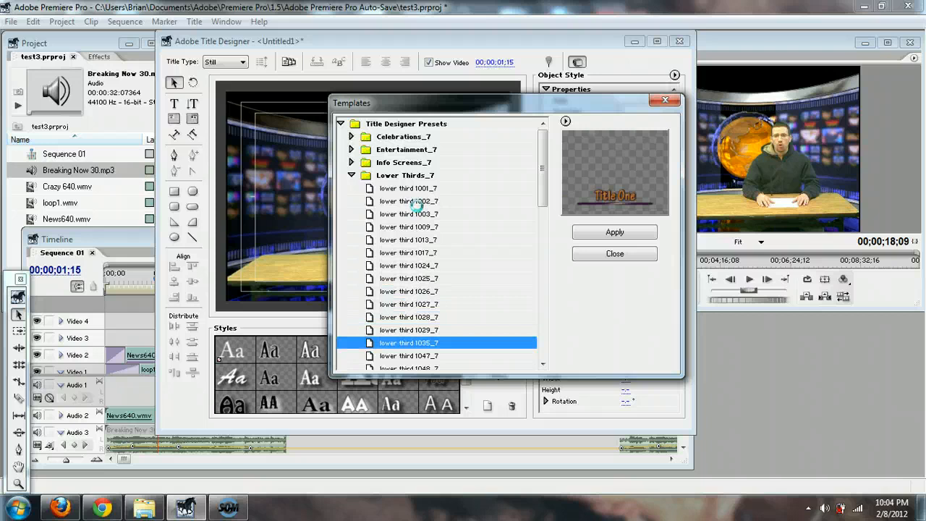
scroll("down", 3)
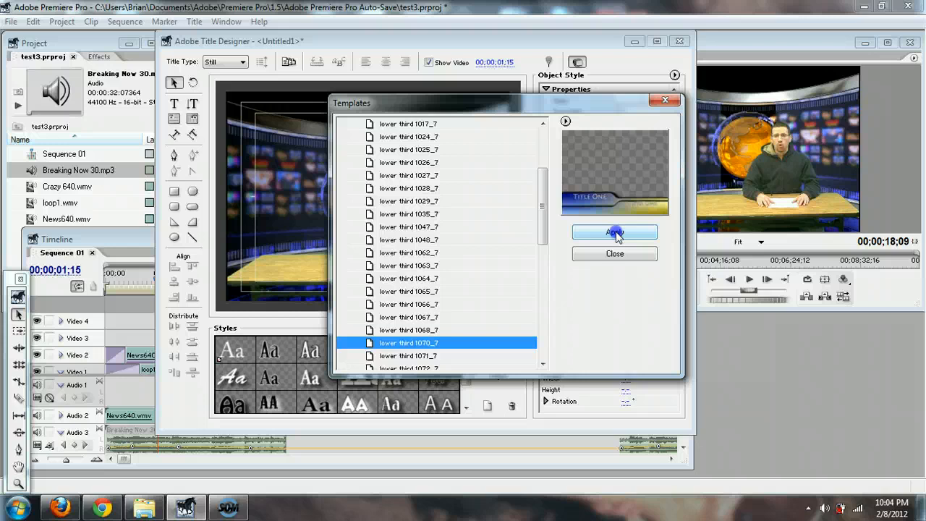
left_click(613, 231)
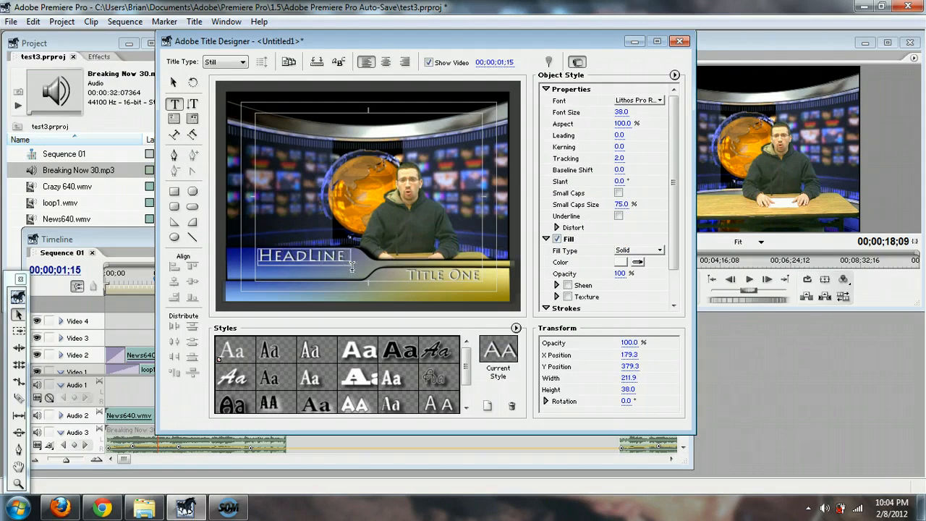
Edit the headline text to HEADLINE NEWS and recolour a 4 Color Gradient stop of the bar magenta.
type("News")
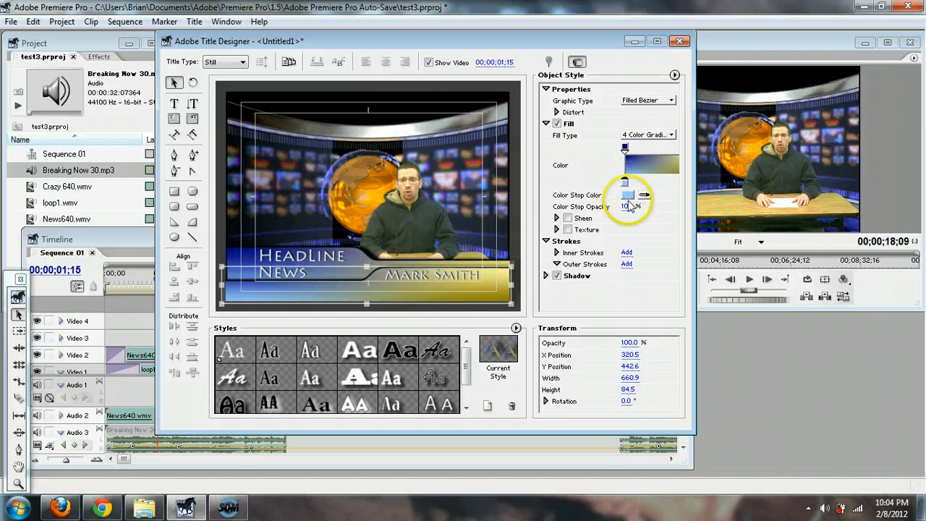
left_click(628, 194)
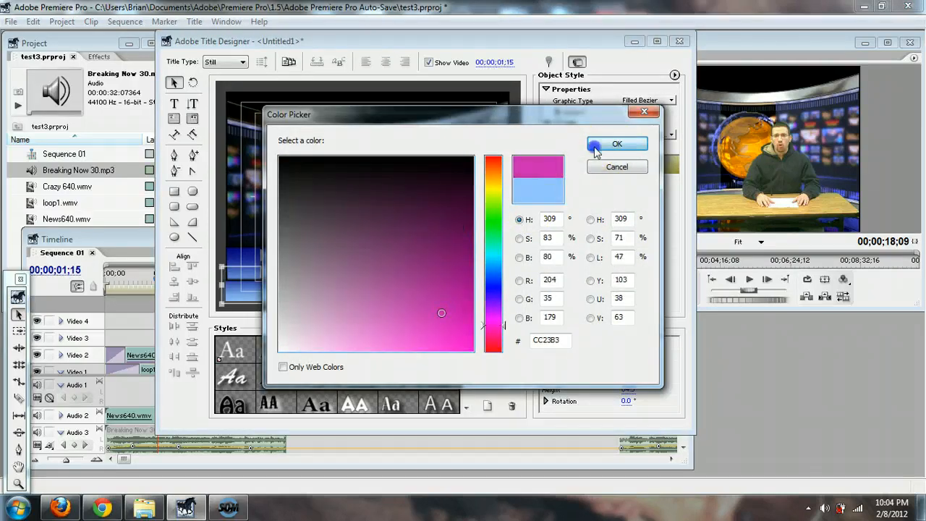
left_click(616, 144)
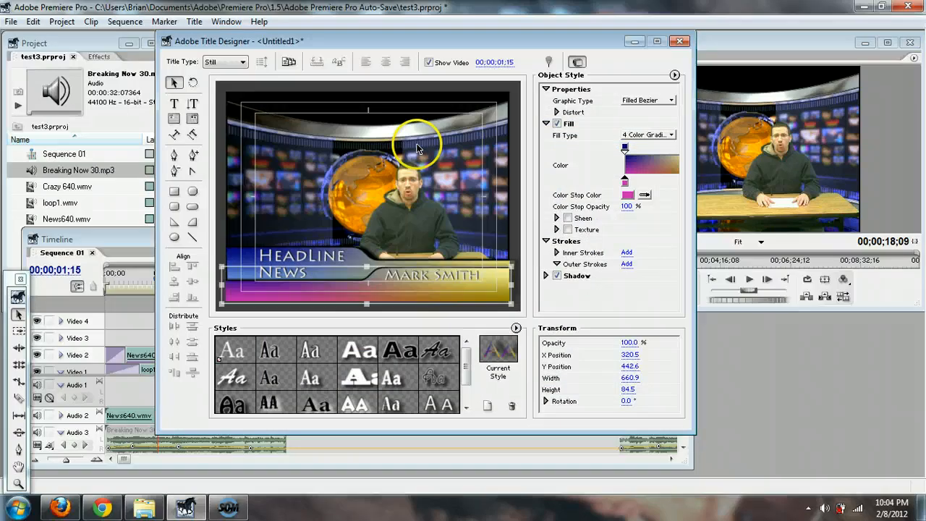
left_click(673, 136)
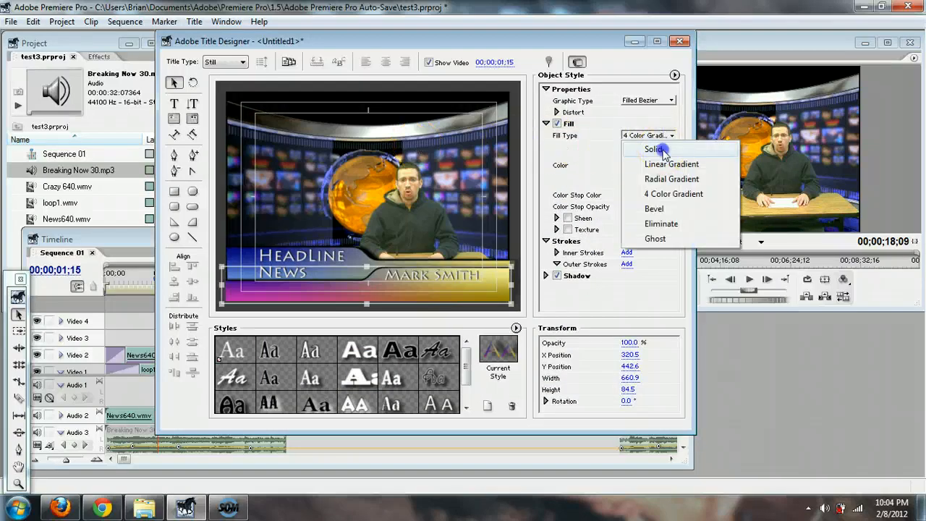
left_click(674, 193)
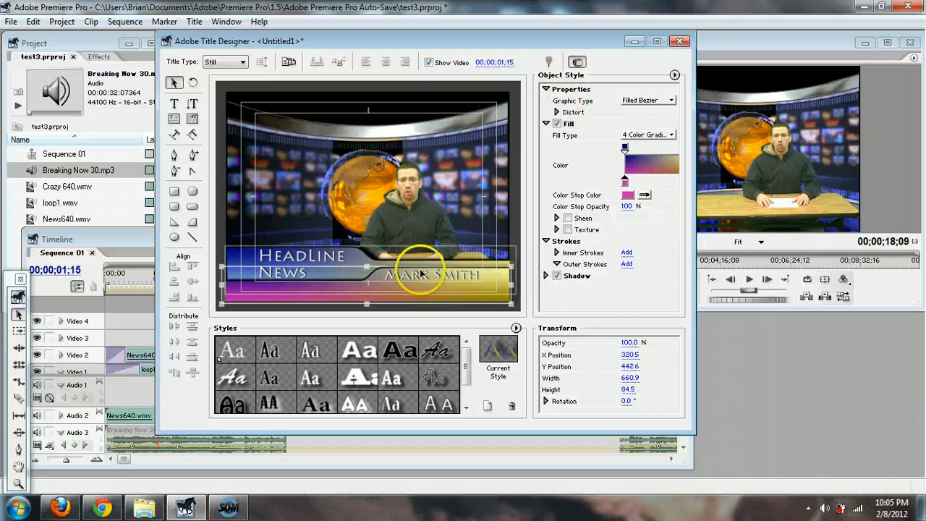
left_click(427, 275)
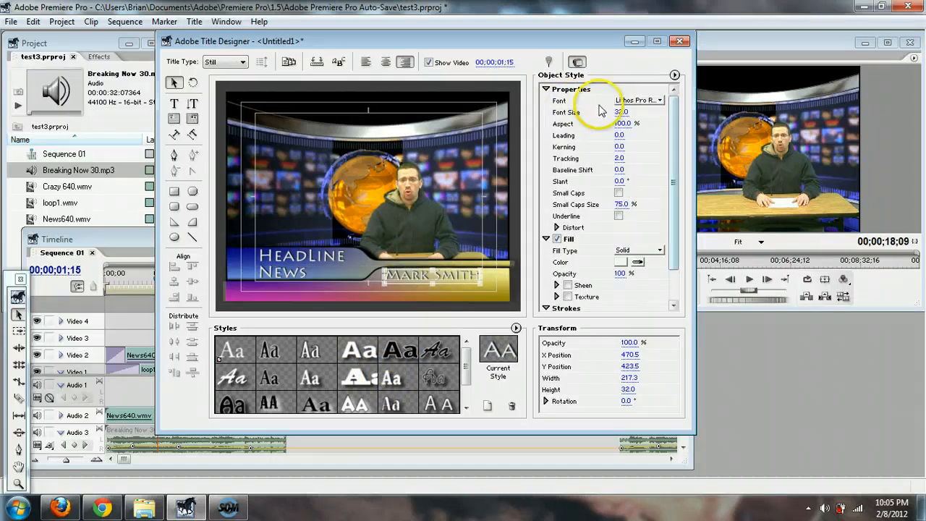
left_click(275, 349)
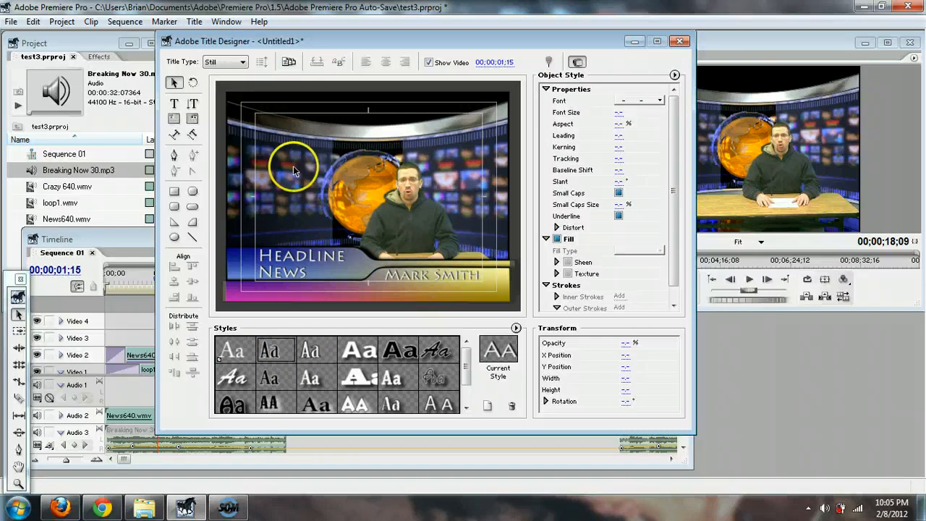
mouse_move(691, 38)
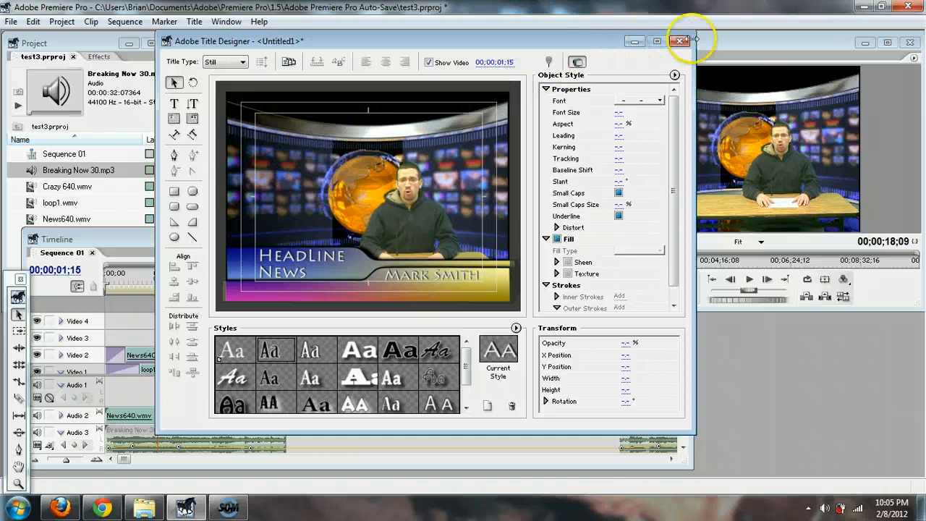
Close the Title Designer, saving the title as Untitled1 and replacing the existing file.
left_click(678, 40)
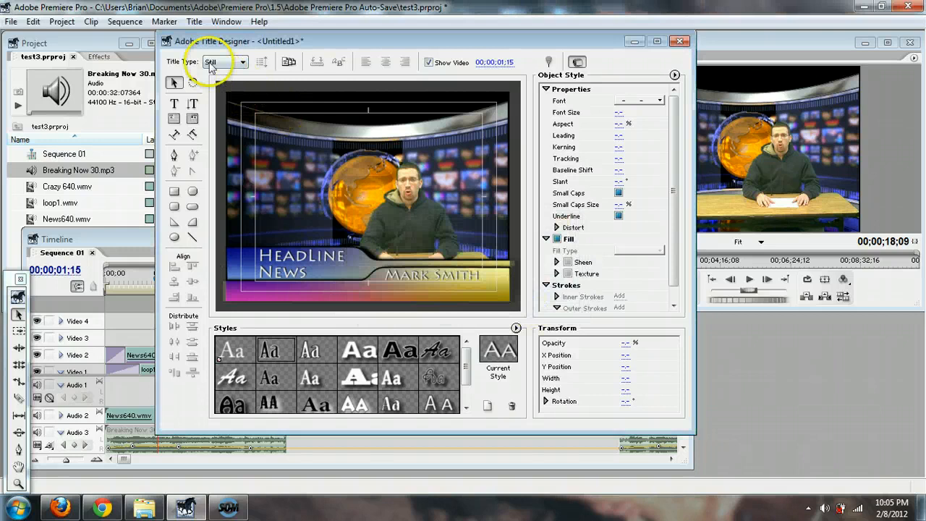
mouse_move(254, 101)
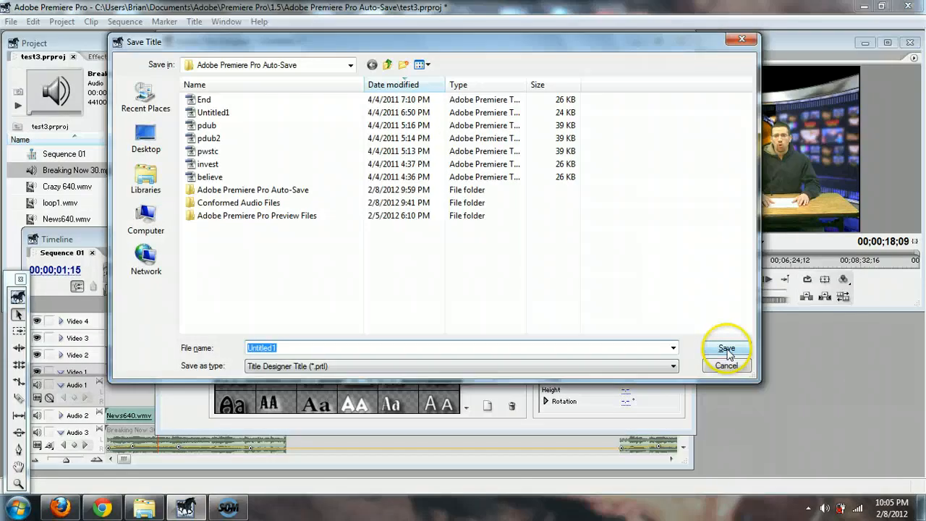
left_click(726, 347)
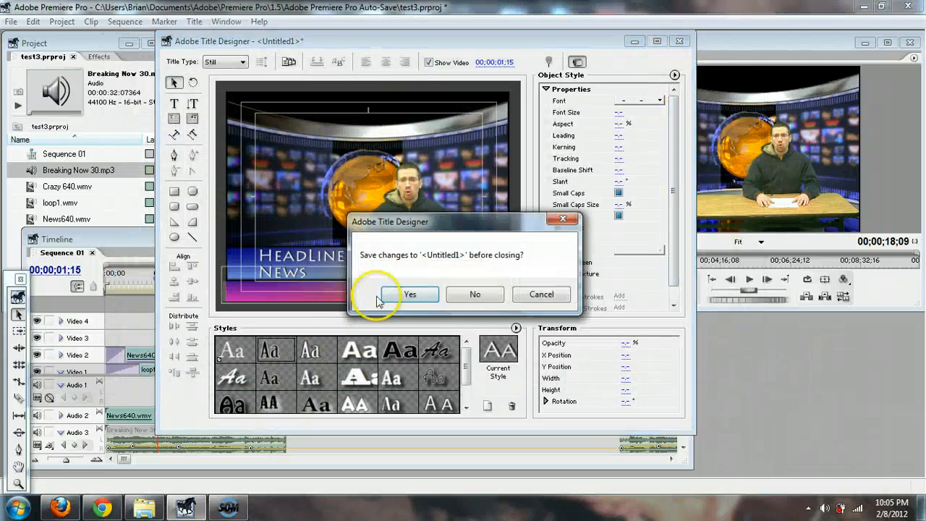
left_click(409, 295)
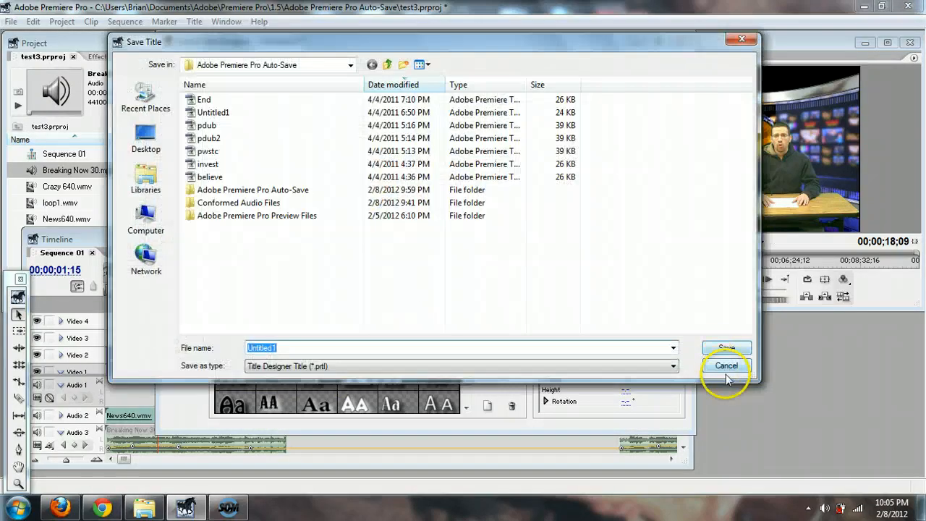
mouse_move(600, 347)
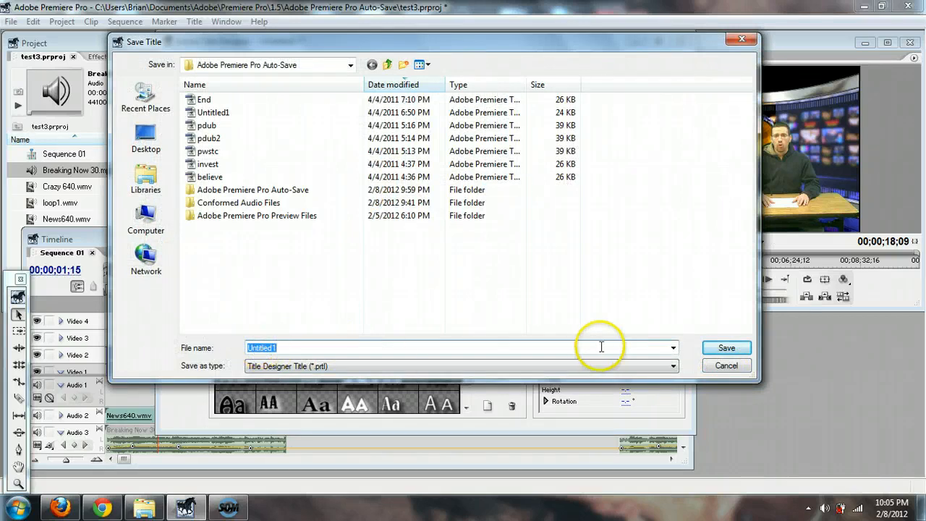
left_click(726, 347)
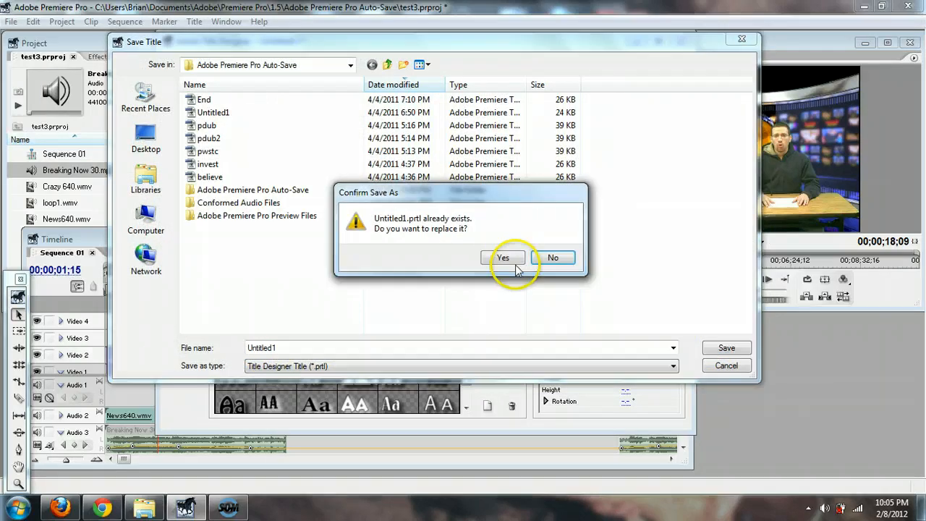
left_click(503, 257)
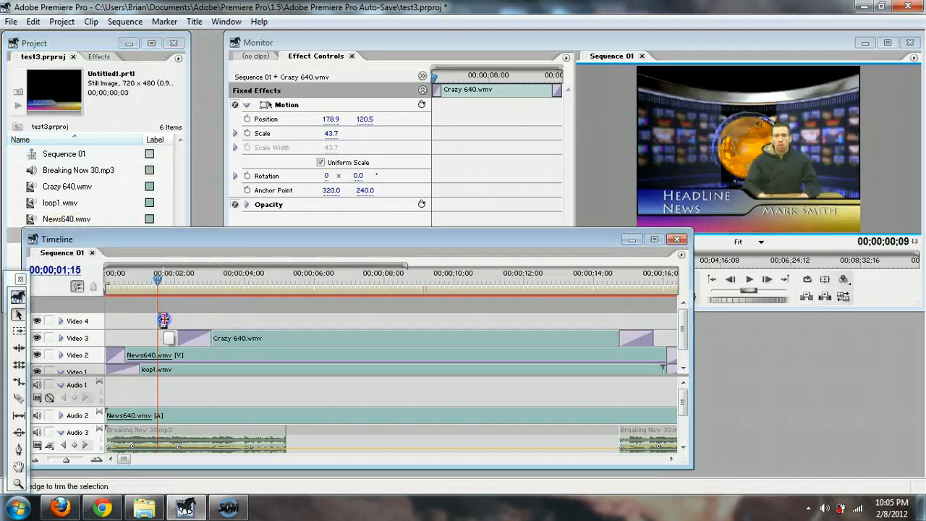
Drag Untitled1.prtl from the Project panel onto Video 4 above the news footage.
left_click_drag(163, 321, 211, 325)
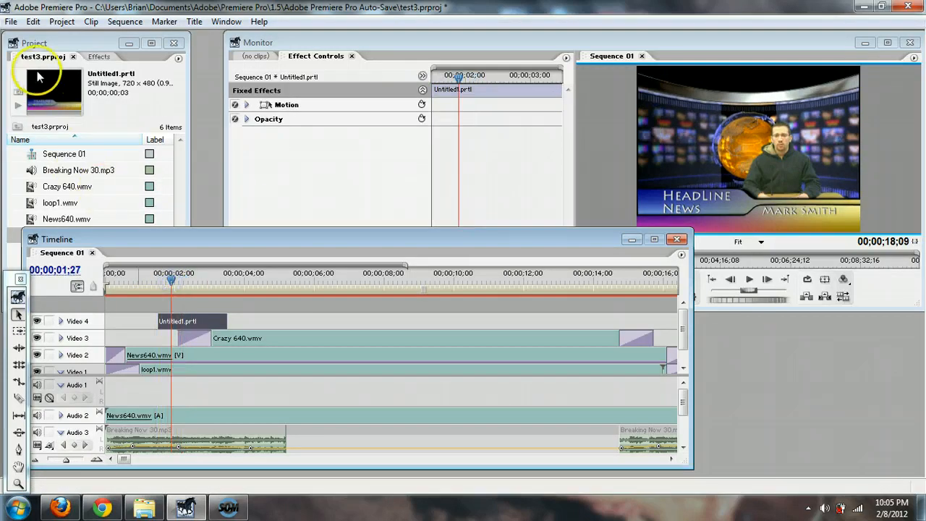
Extend the title to about 14 seconds and add Cross Dissolve transitions at its start and end.
left_click(98, 56)
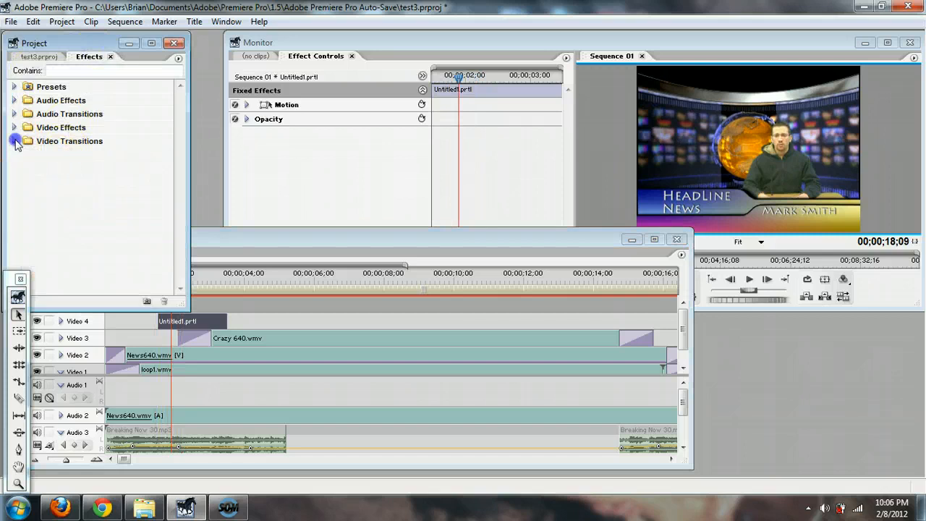
left_click(15, 141)
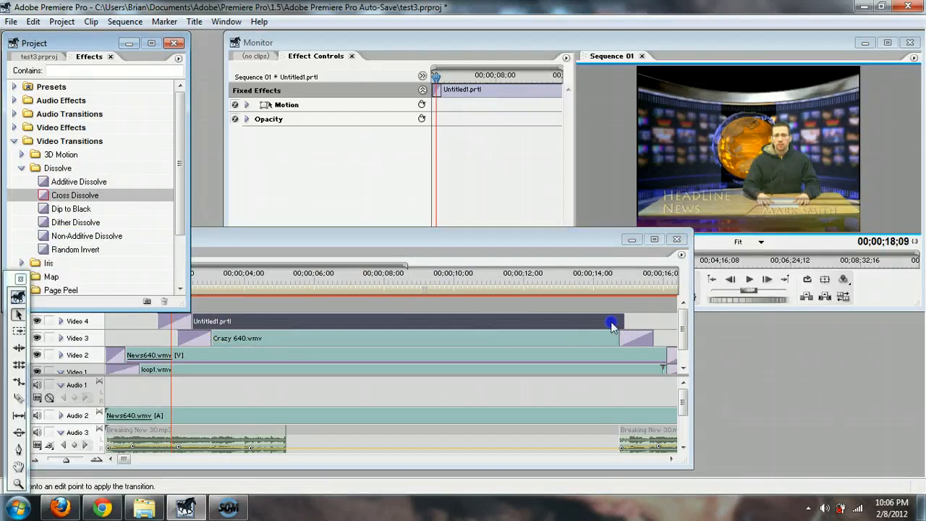
left_click(173, 278)
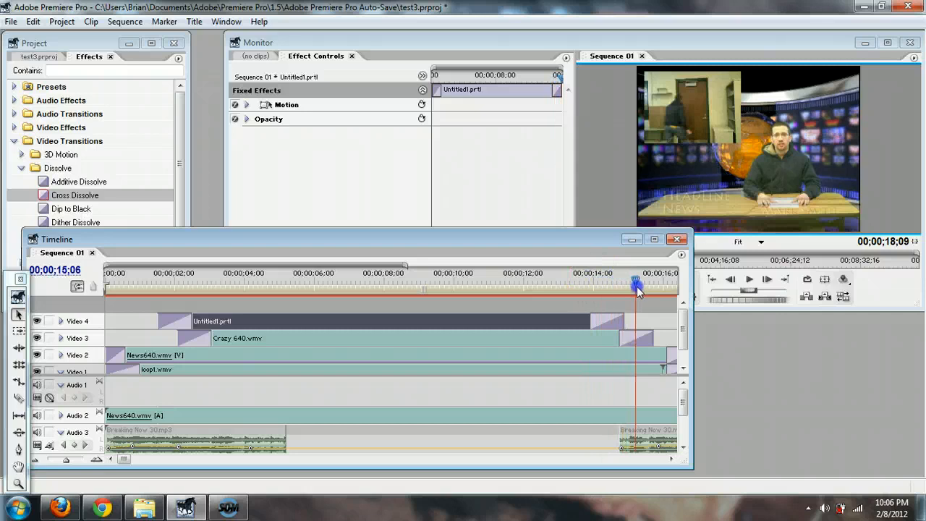
right_click(746, 152)
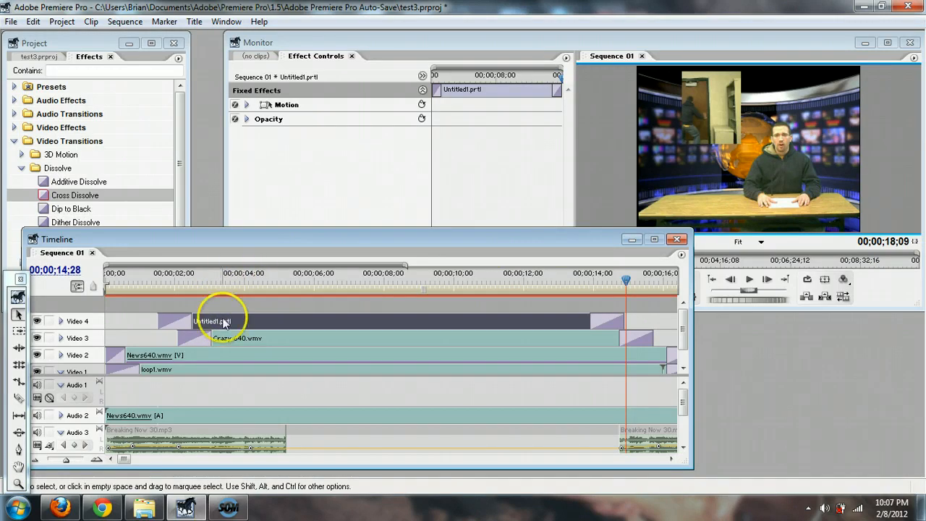
mouse_move(253, 316)
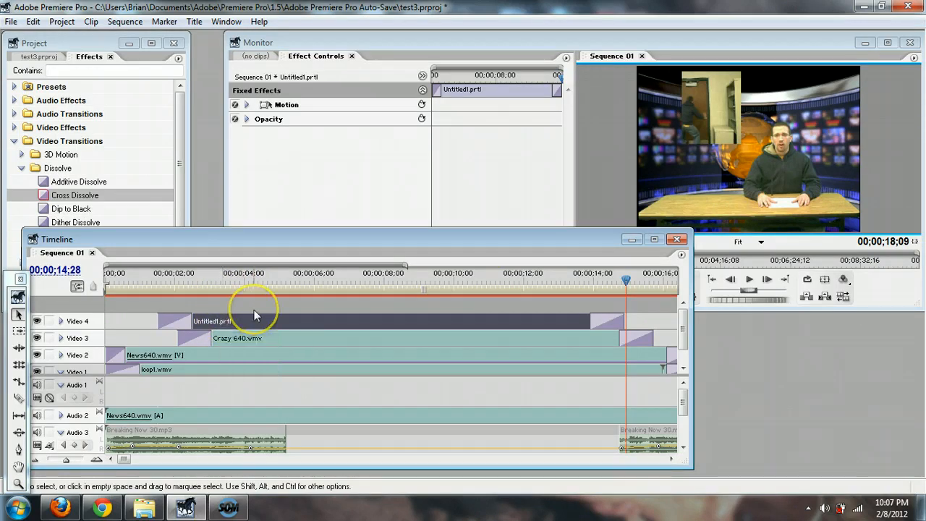
mouse_move(260, 297)
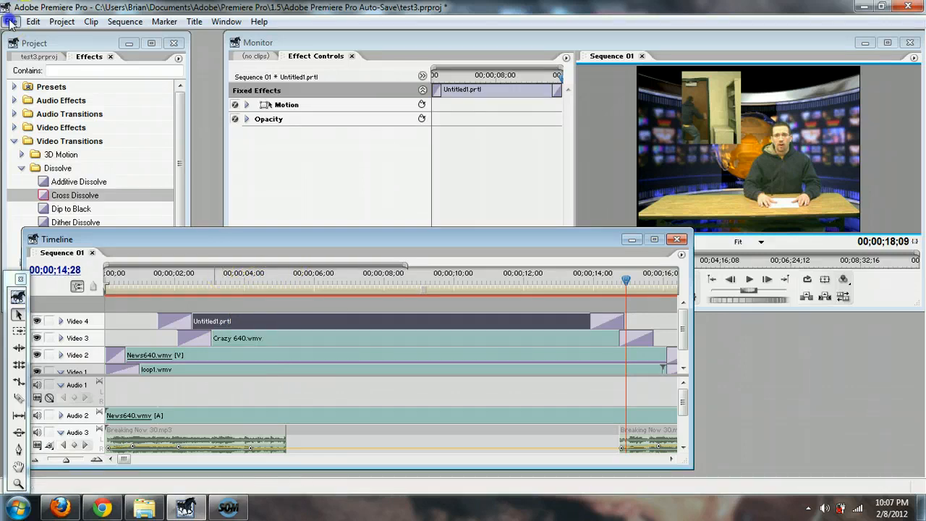
Start a new blank title via File > New > Title and choose the Rectangle tool.
left_click(12, 22)
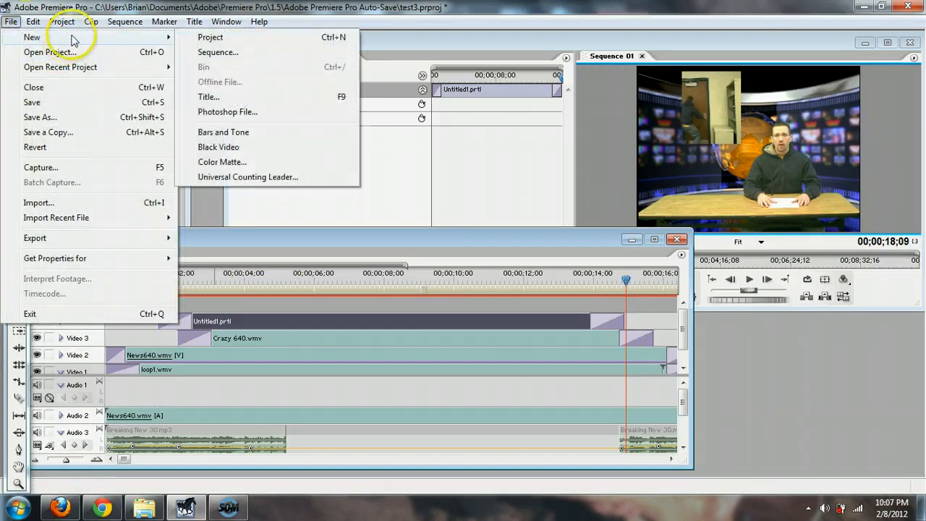
left_click(33, 21)
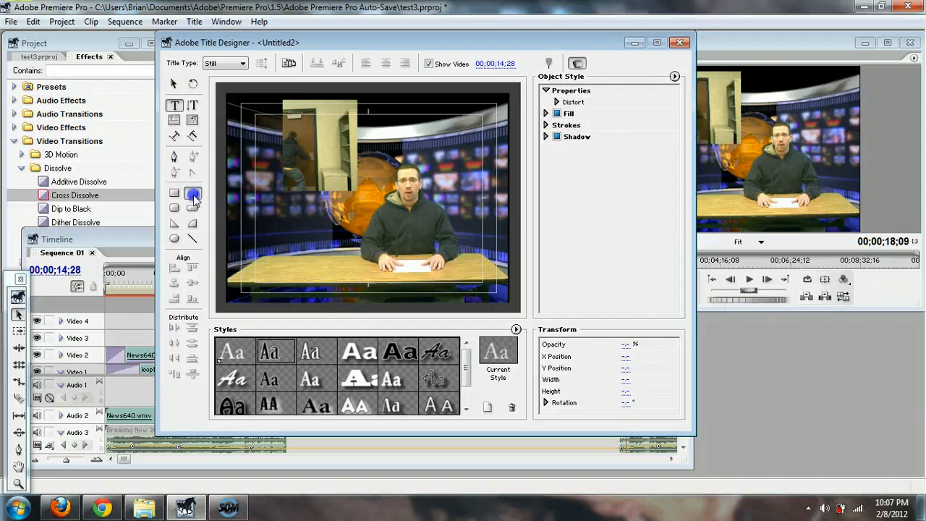
left_click(174, 194)
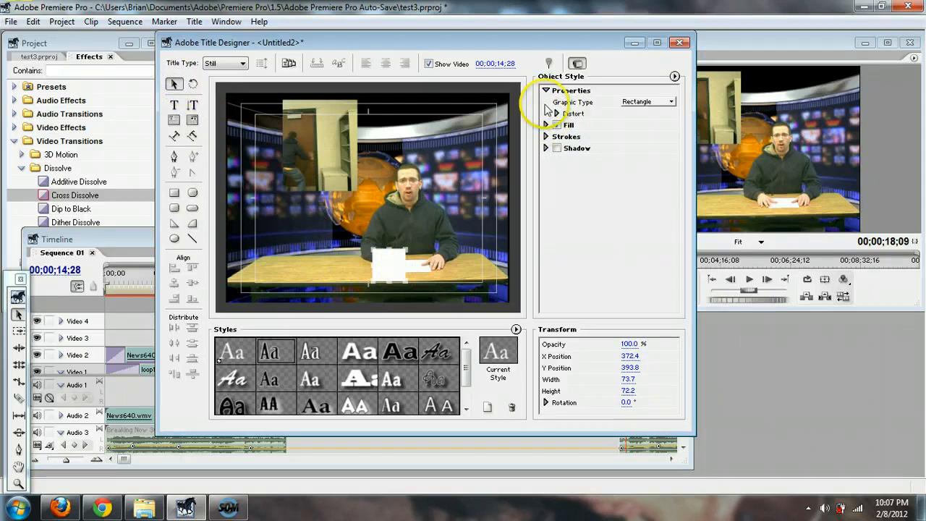
Draw a small white rectangle over the anchor's desk and keep its Fill Type Solid.
left_click(557, 124)
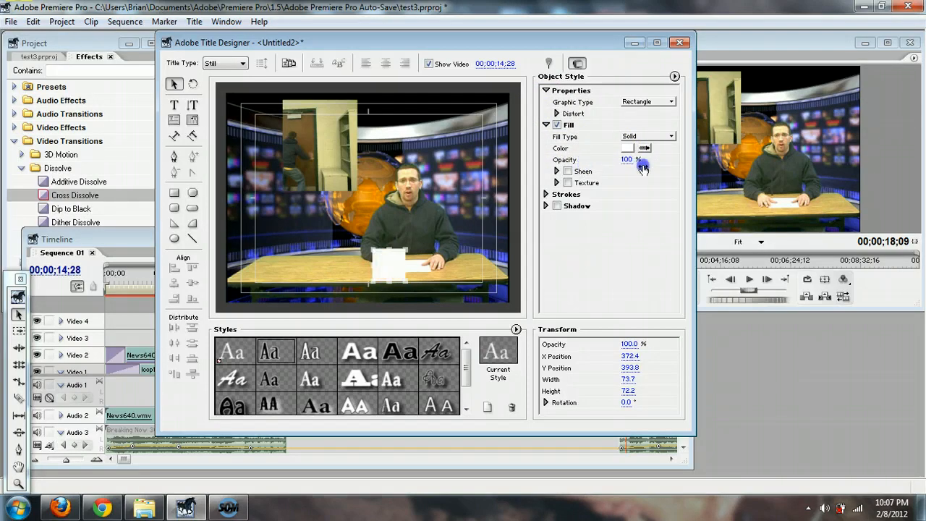
mouse_move(625, 148)
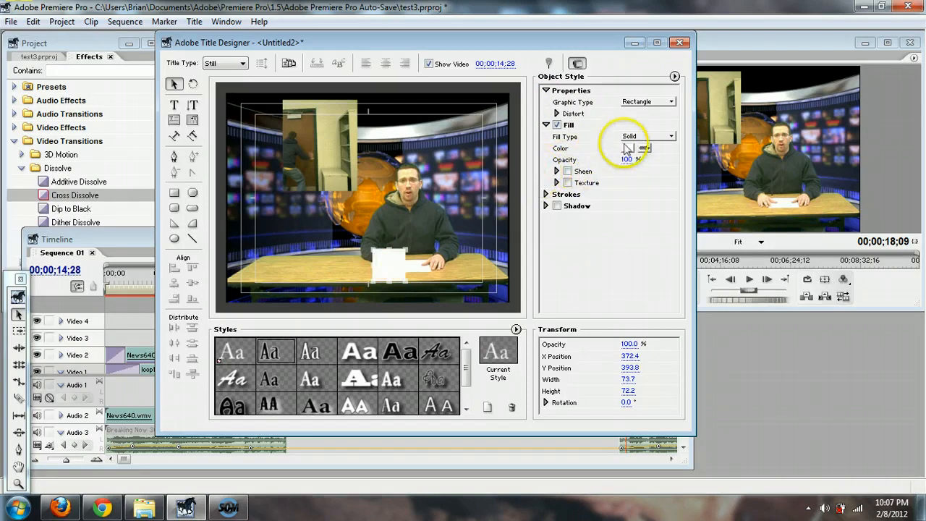
left_click(671, 136)
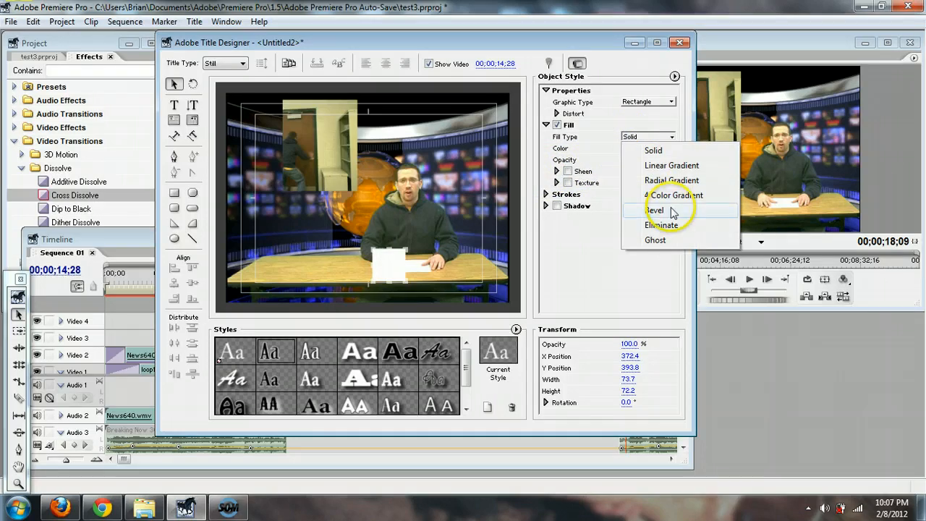
mouse_move(669, 179)
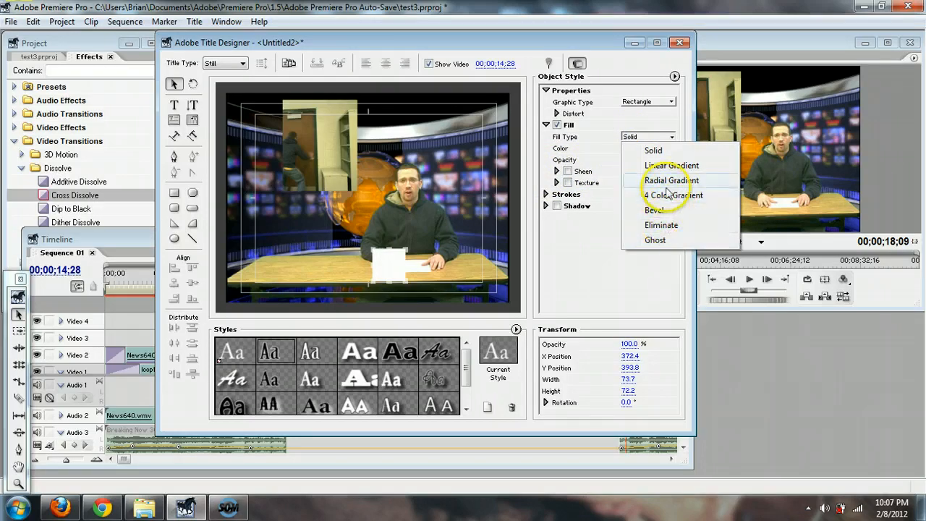
left_click(654, 150)
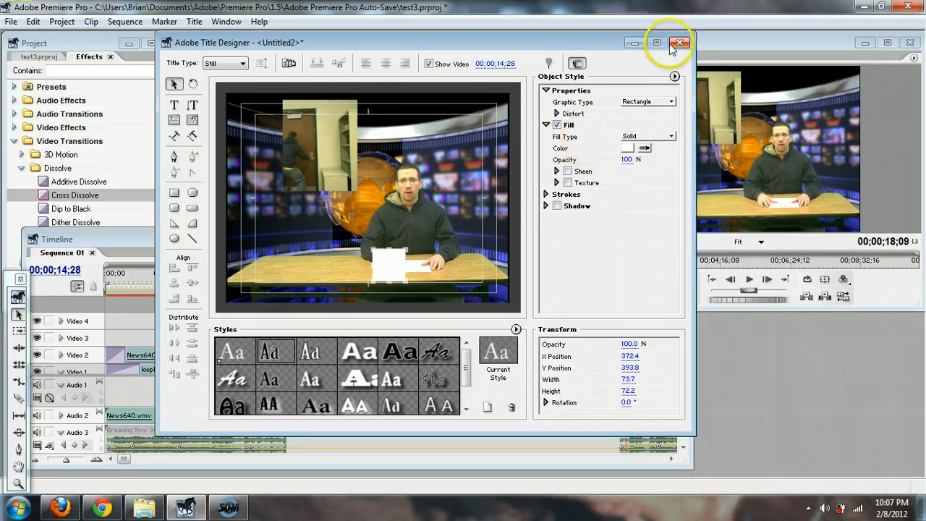
Save the rectangle title as Untitled2, place it in the sequence and select its Motion settings.
left_click(679, 42)
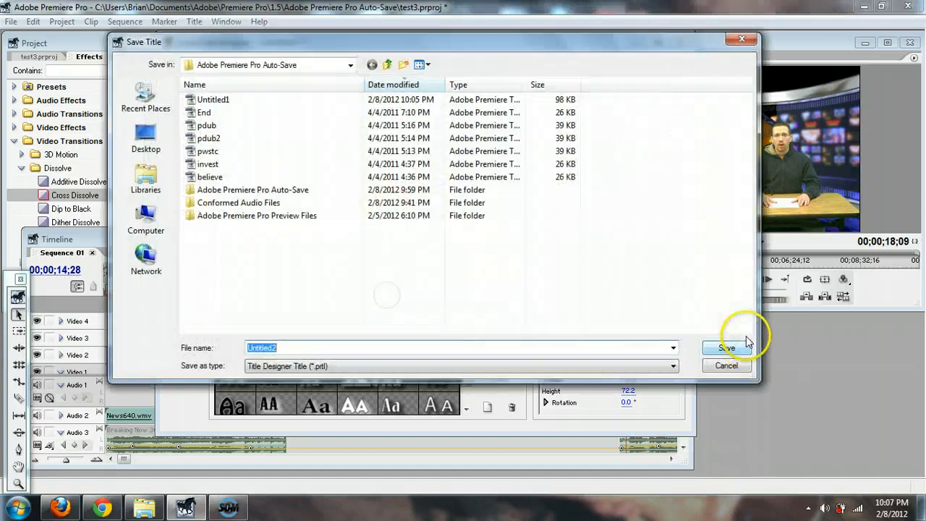
left_click(726, 348)
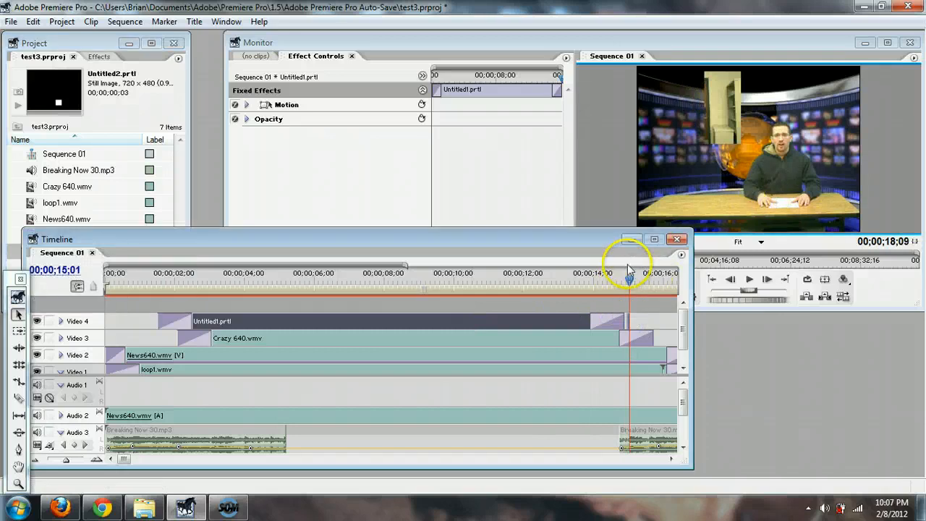
left_click_drag(629, 282, 625, 282)
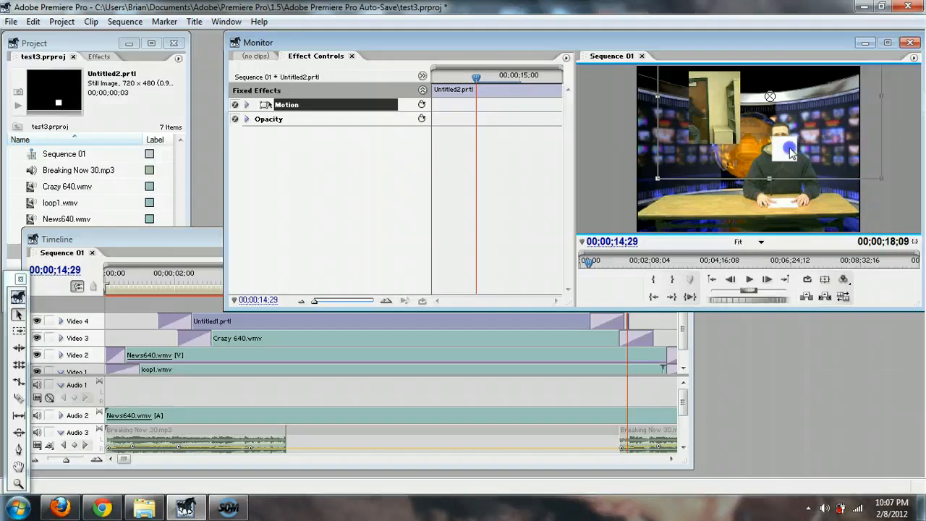
left_click(149, 354)
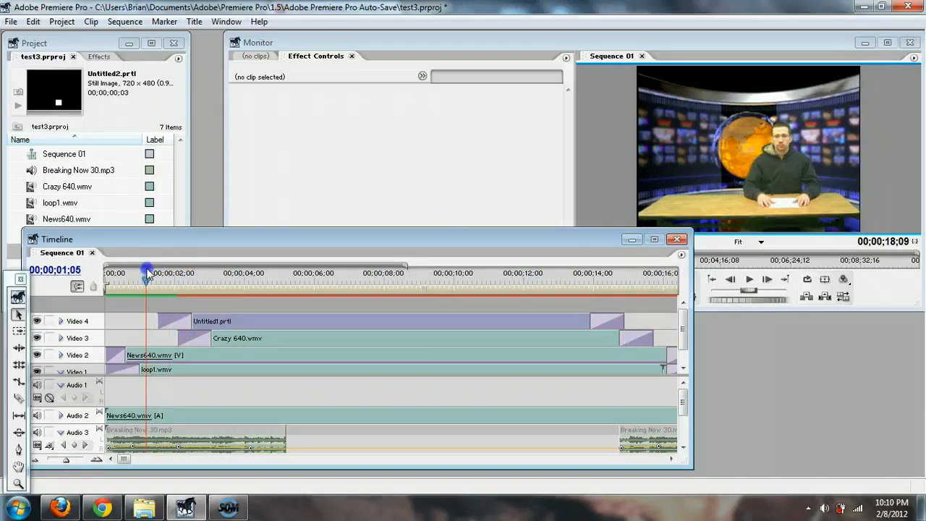
mouse_move(476, 295)
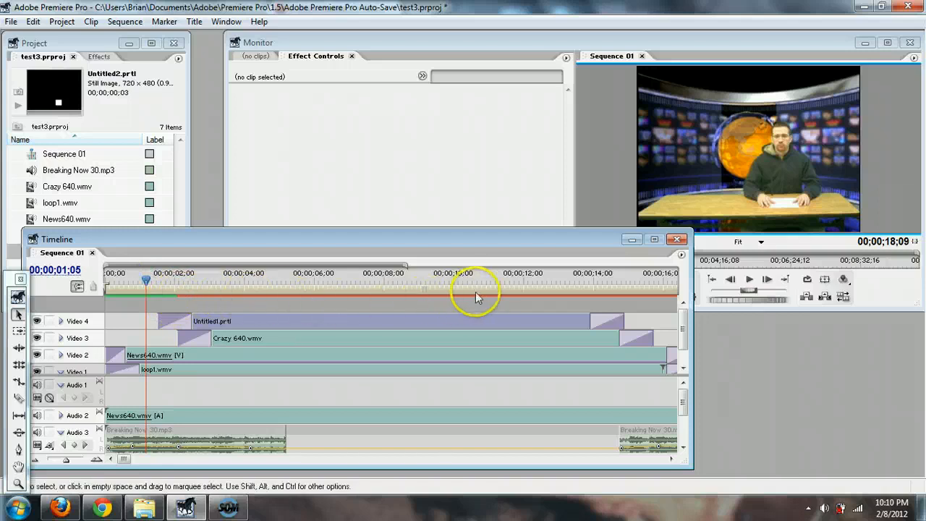
mouse_move(483, 296)
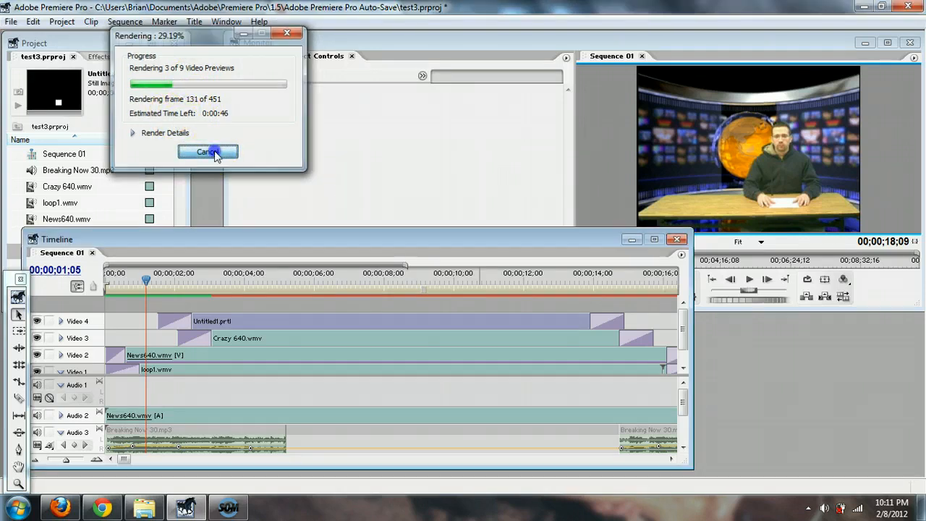
left_click(209, 152)
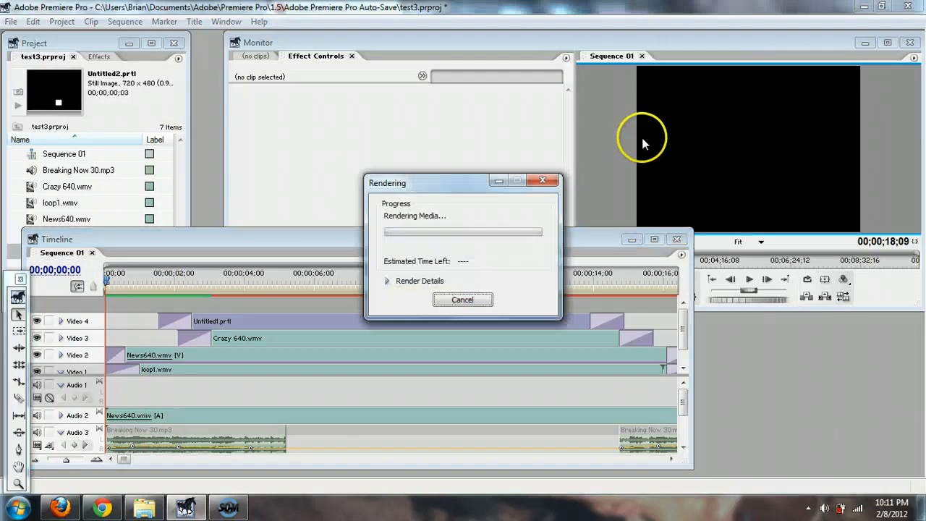
left_click(463, 299)
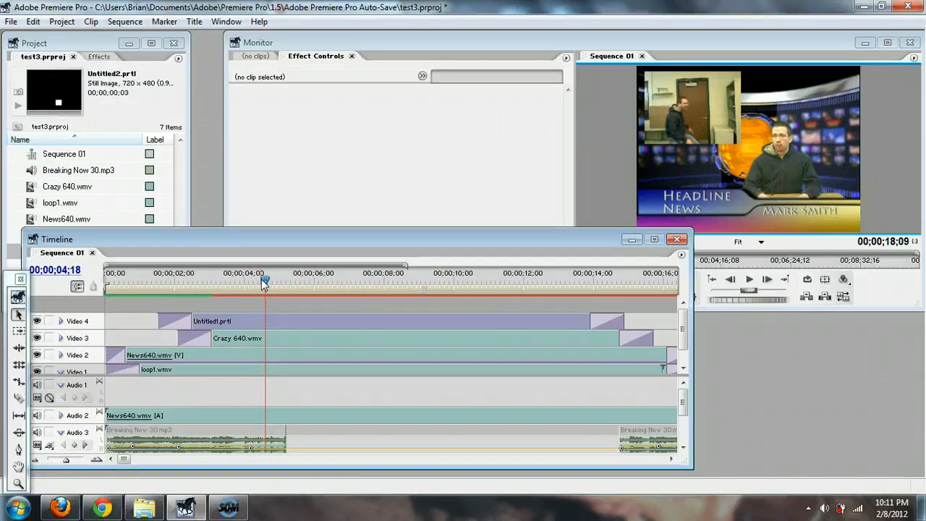
mouse_move(253, 420)
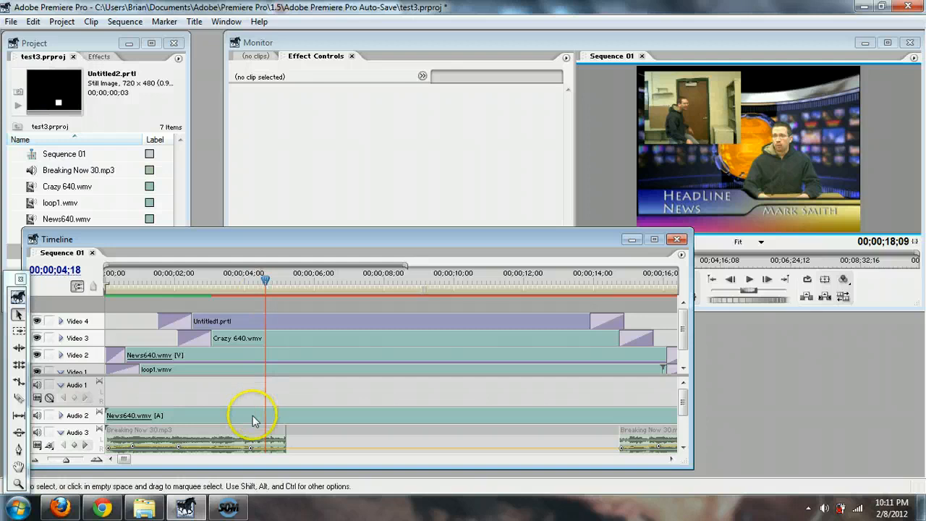
mouse_move(582, 318)
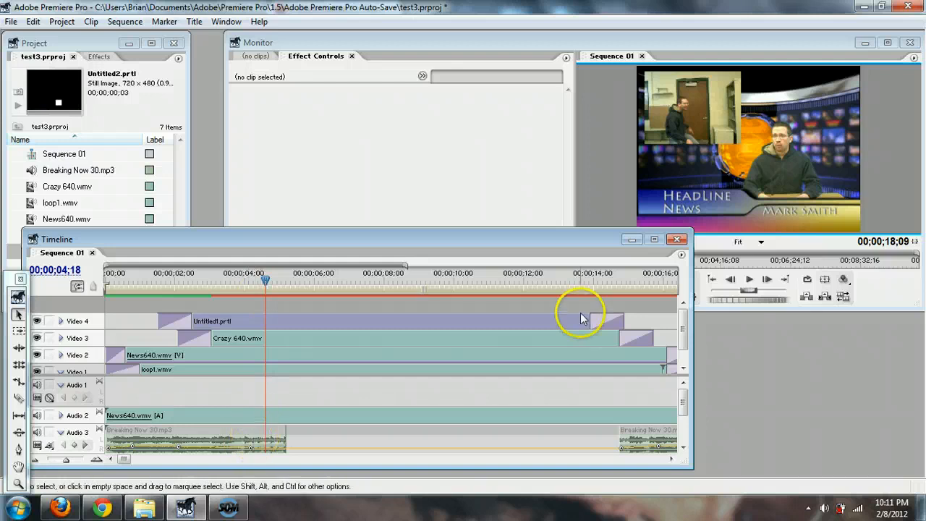